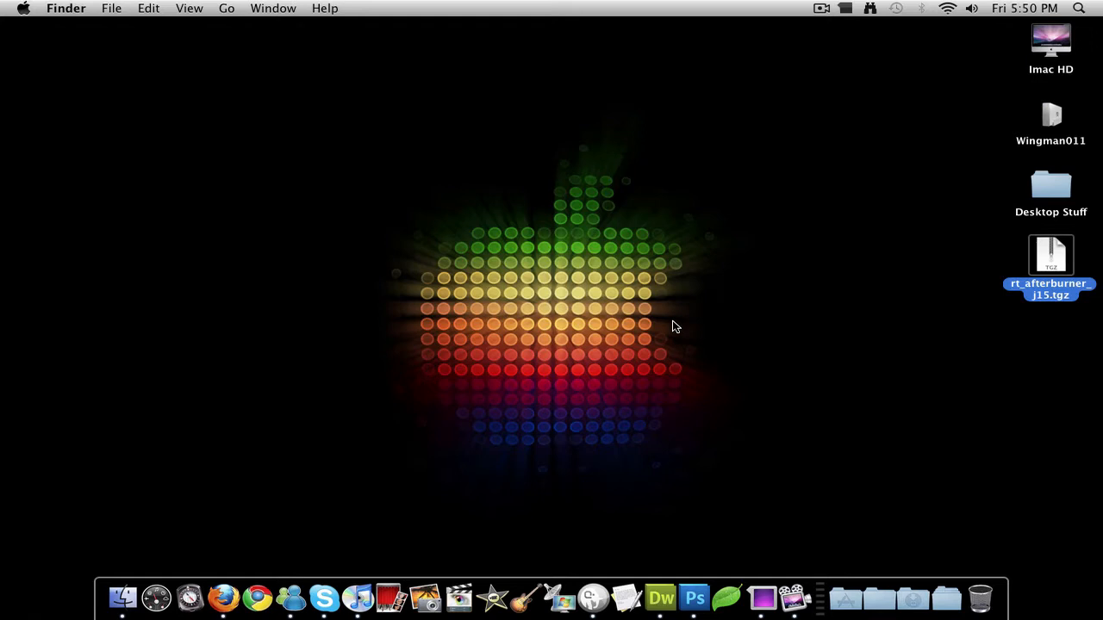
mouse_move(678, 329)
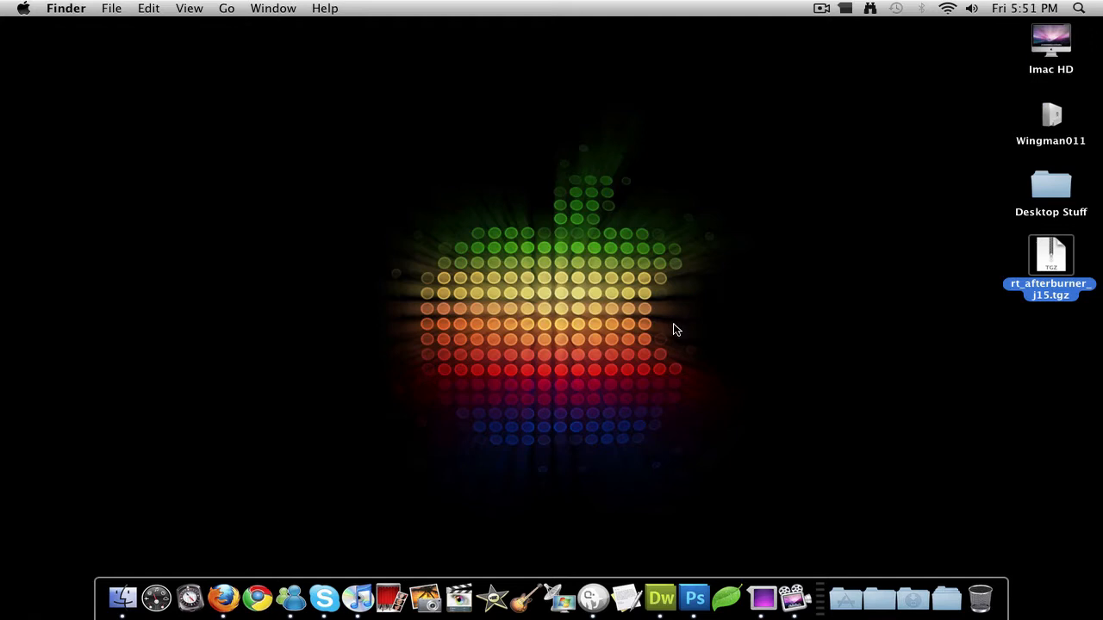
mouse_move(682, 335)
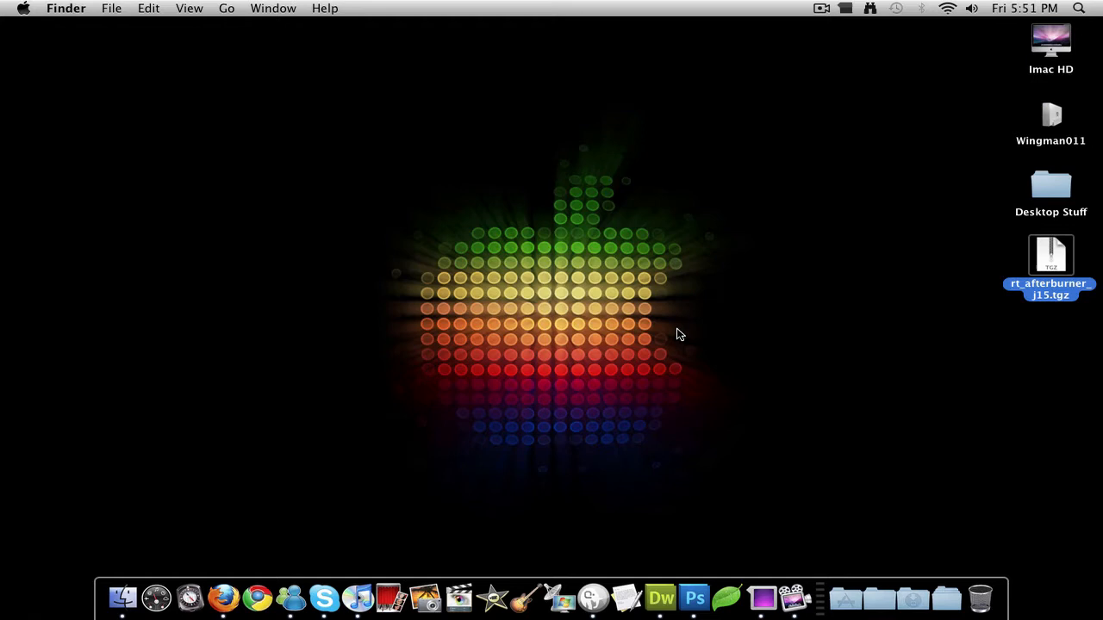
mouse_move(455, 466)
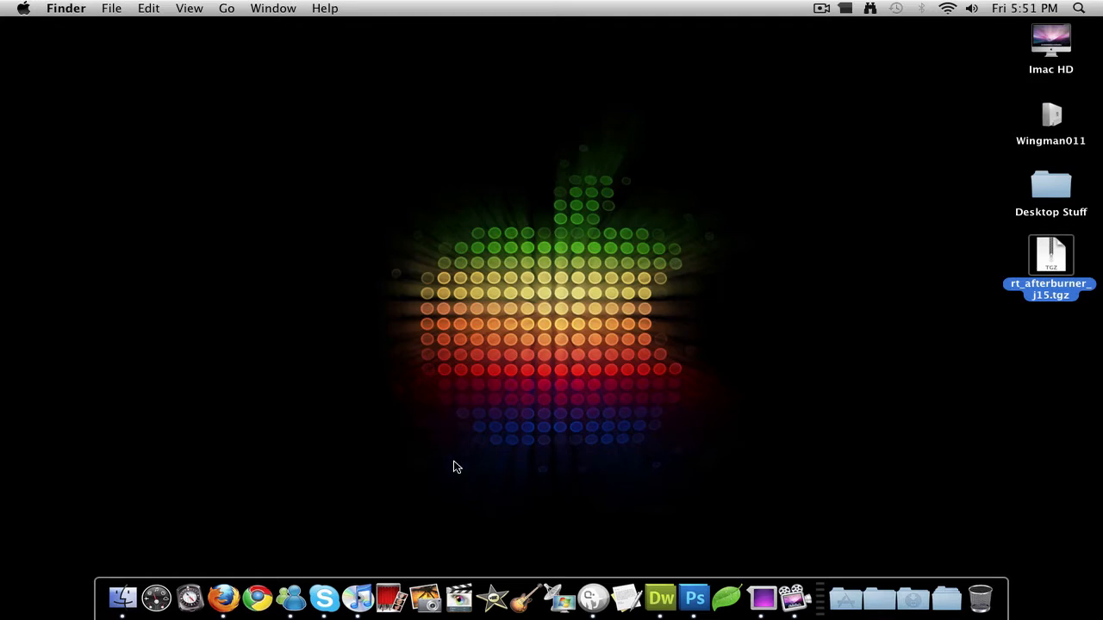
mouse_move(223, 597)
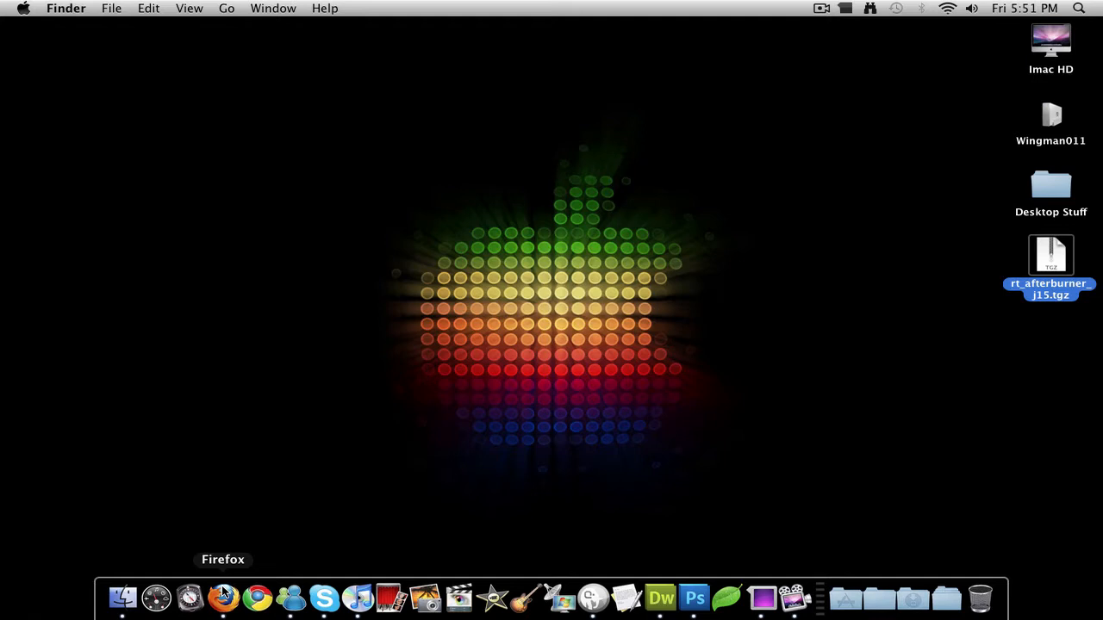
Step: Launch Firefox, go to addons.mozilla.org and search for 'firebug'
click(223, 594)
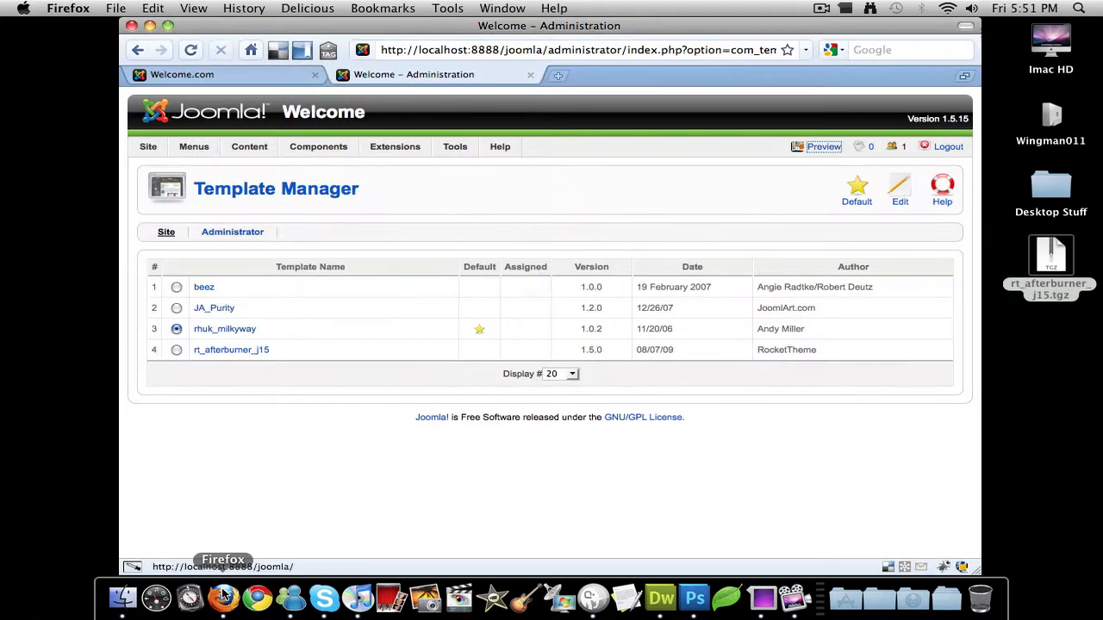
mouse_move(556, 139)
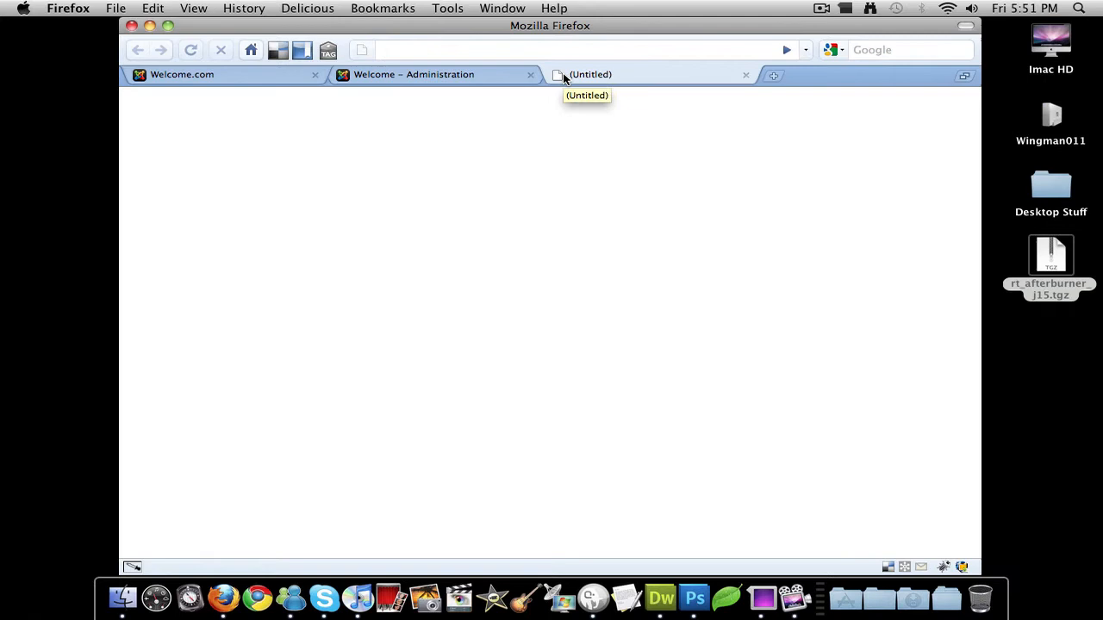
text(mozilla.org/en-US/firefox/)
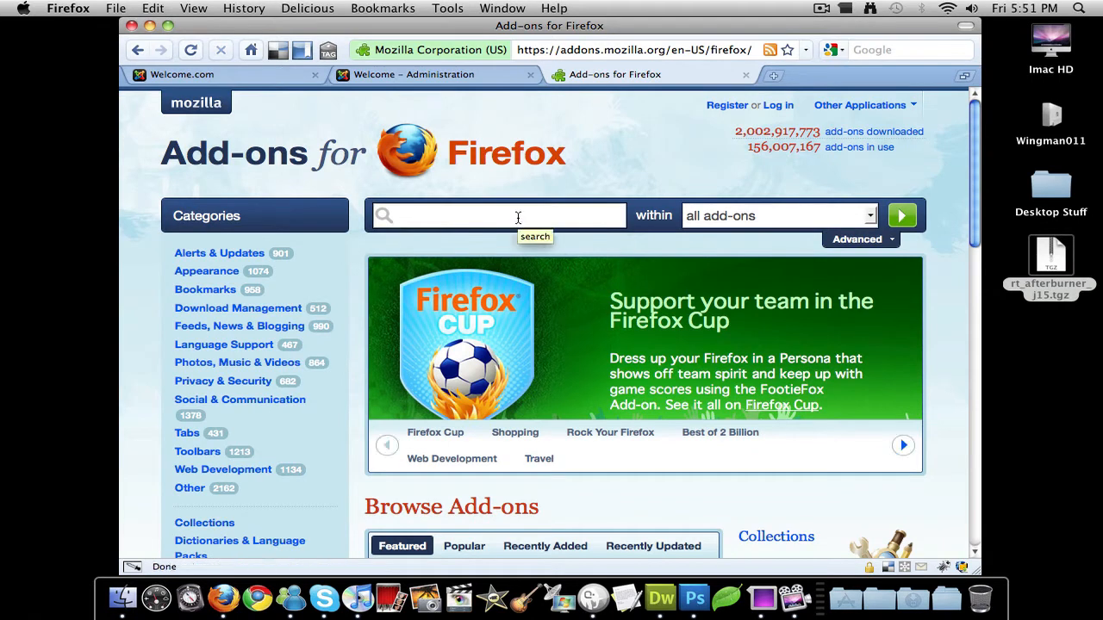
text(fire)
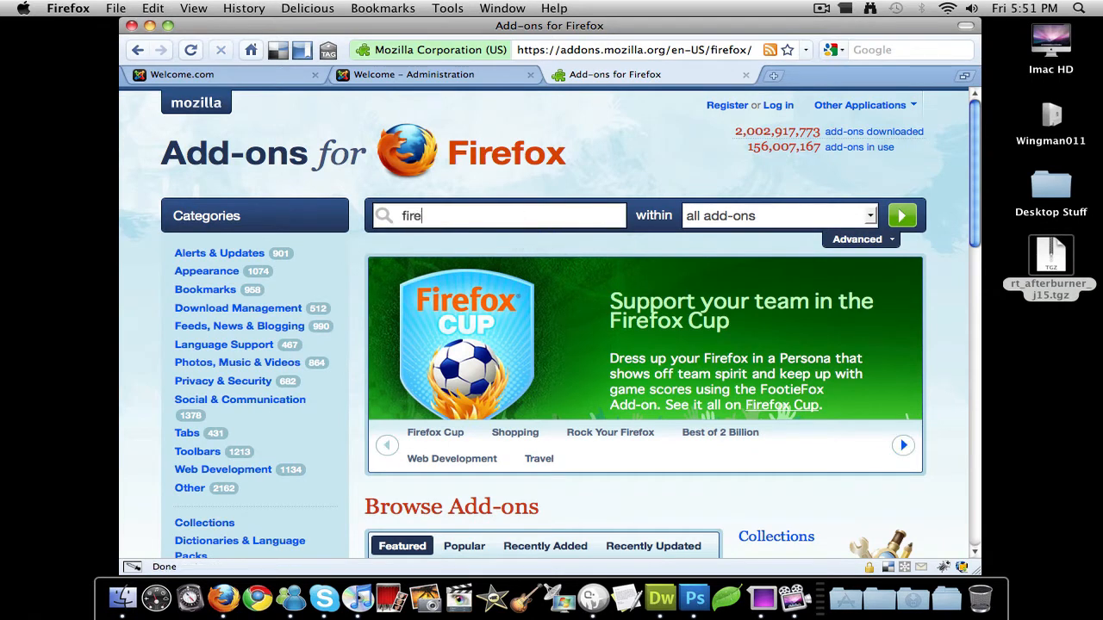
text(bug)
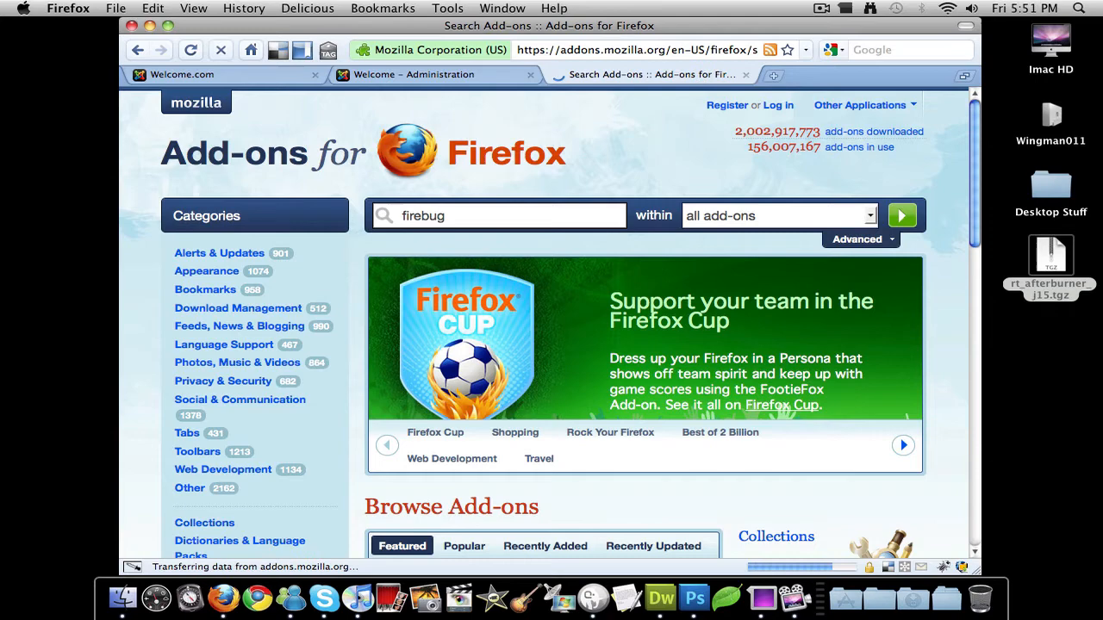
Step: Browse the firebug results, inspect the Firefox tab's HTML in Firebug, then deactivate Firebug
click(902, 215)
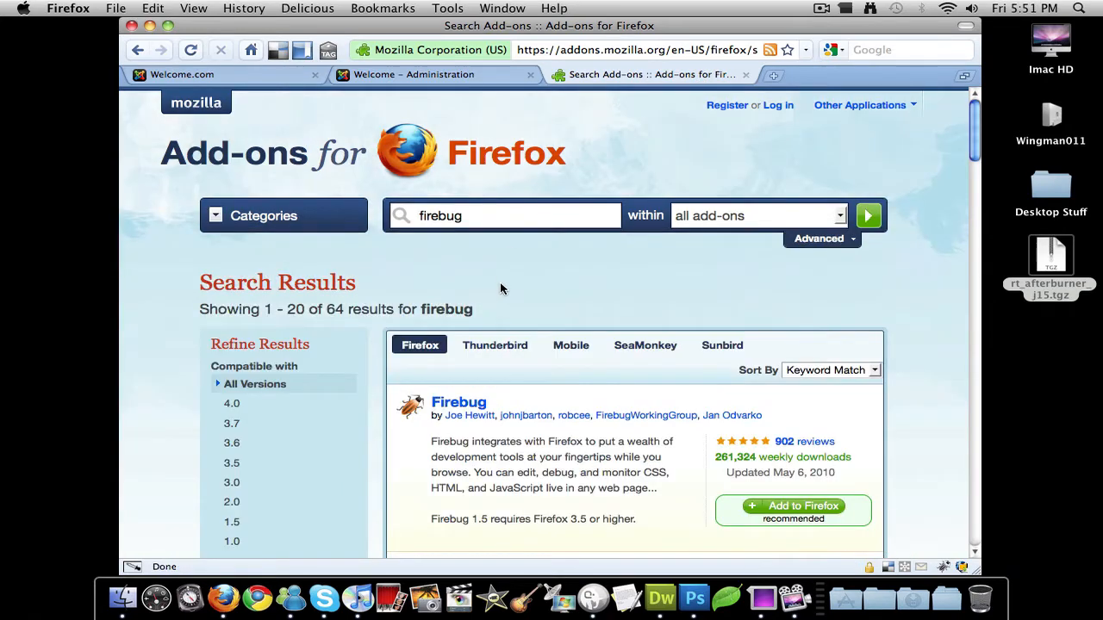
scroll(down, 3)
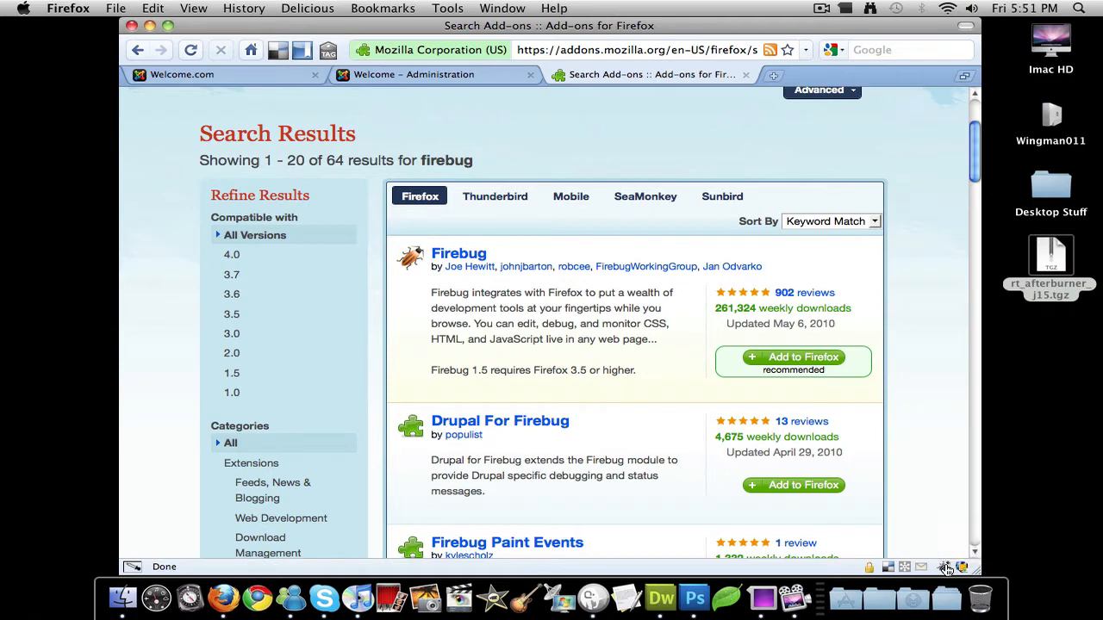
click(944, 568)
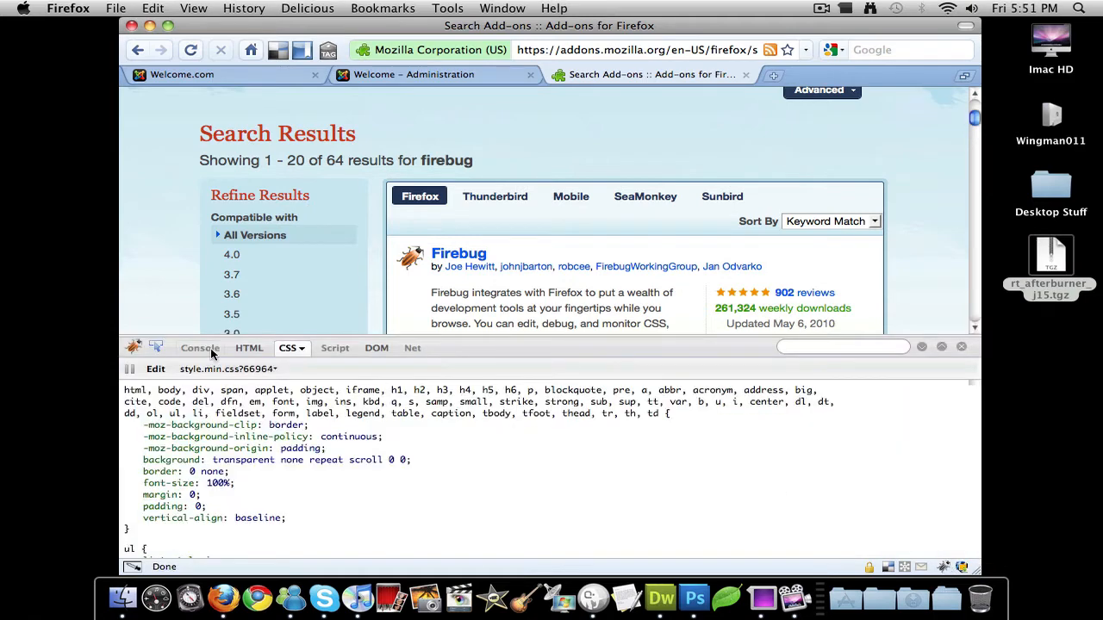
click(249, 348)
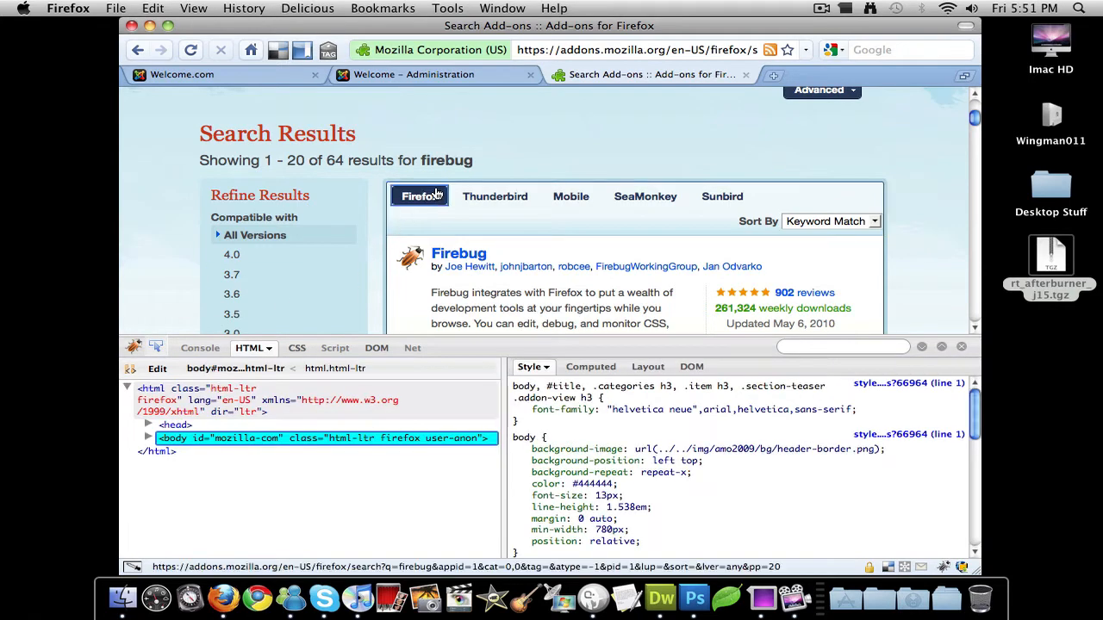
click(419, 196)
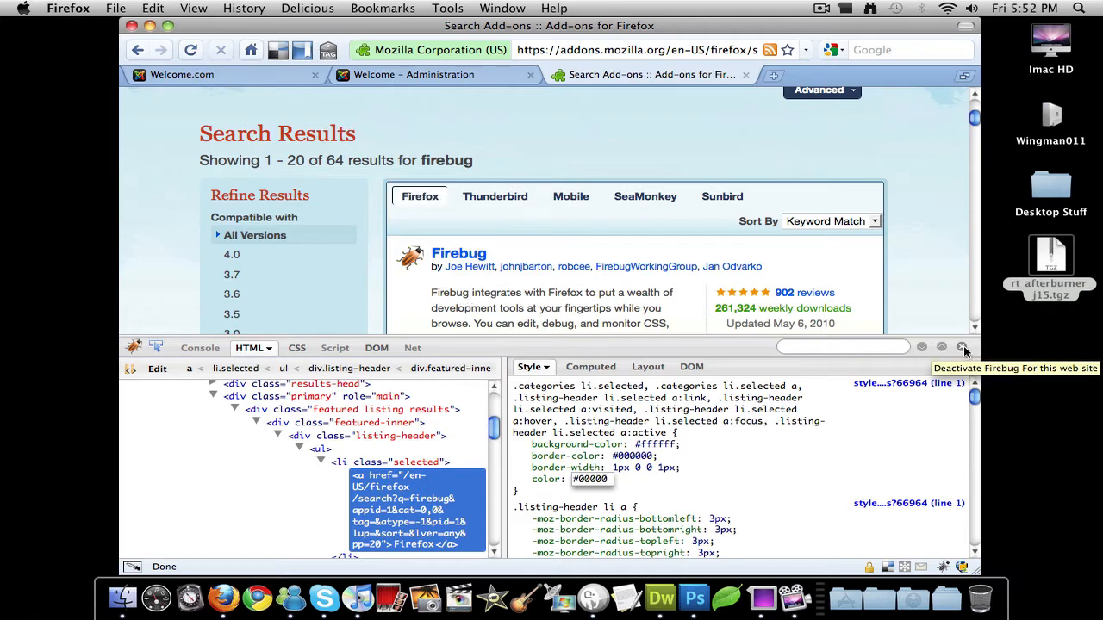
click(961, 347)
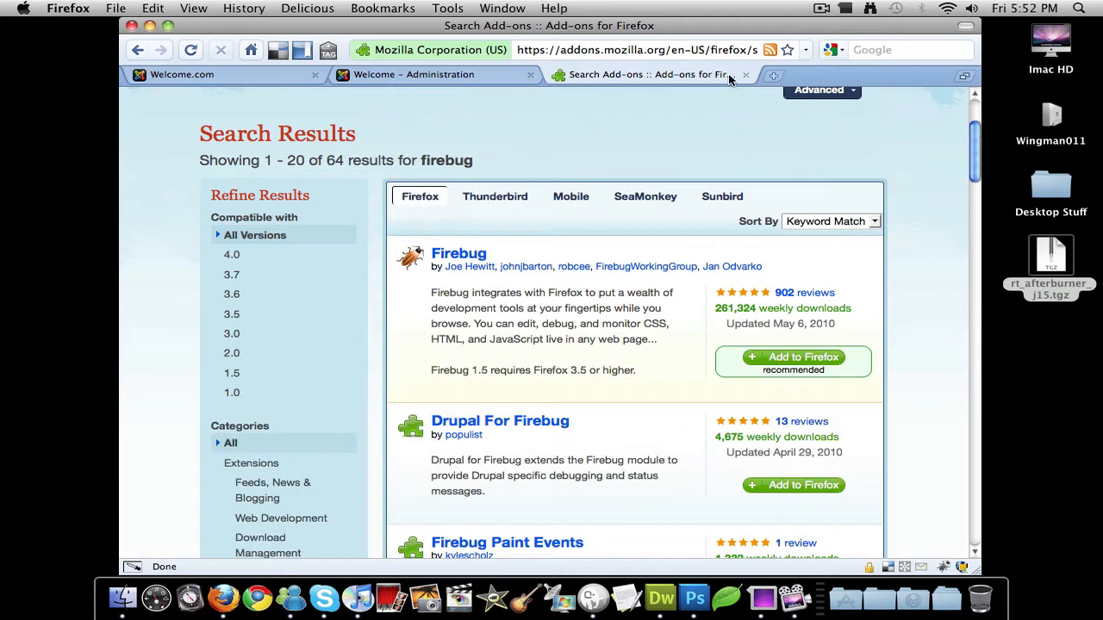
Step: Close the add-ons tab, view the Welcome.com site, and open rockettheme.com in a new tab
click(439, 74)
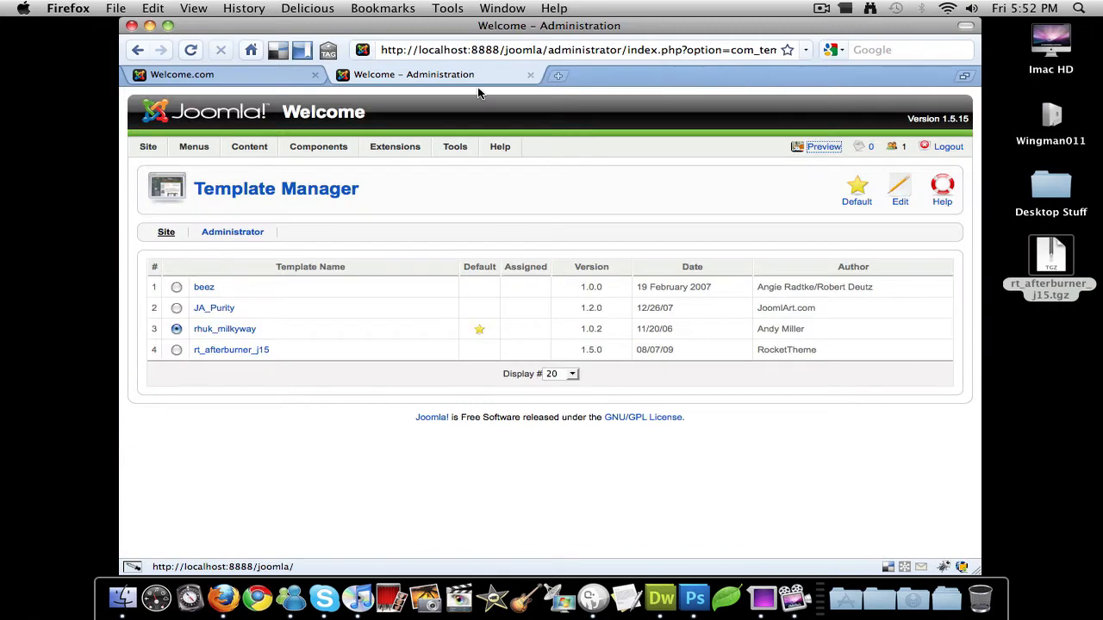
click(213, 74)
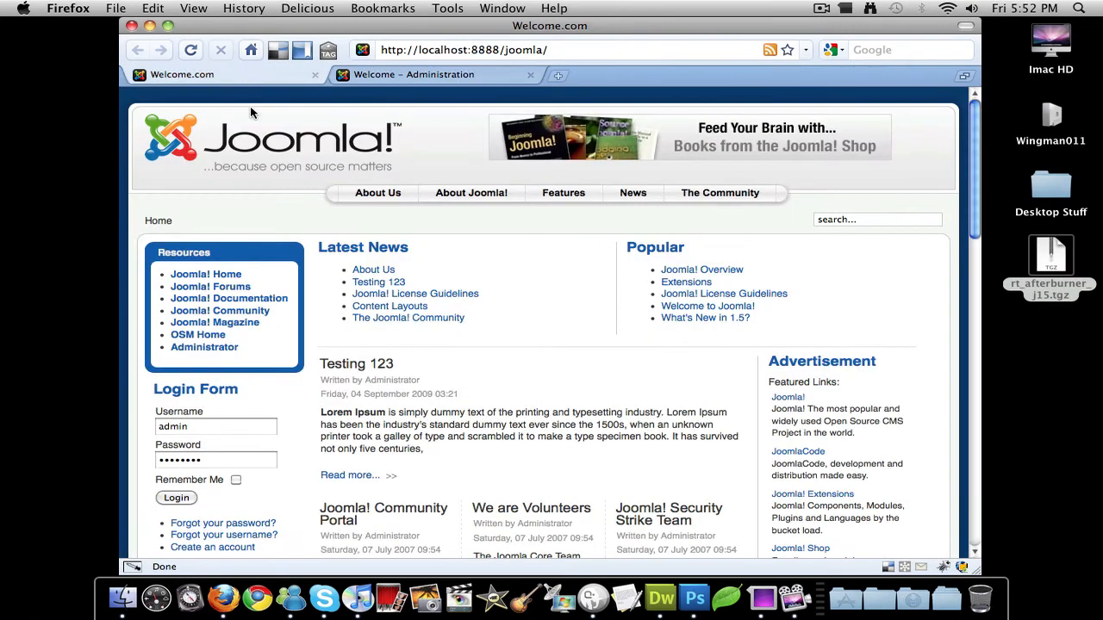
mouse_move(637, 281)
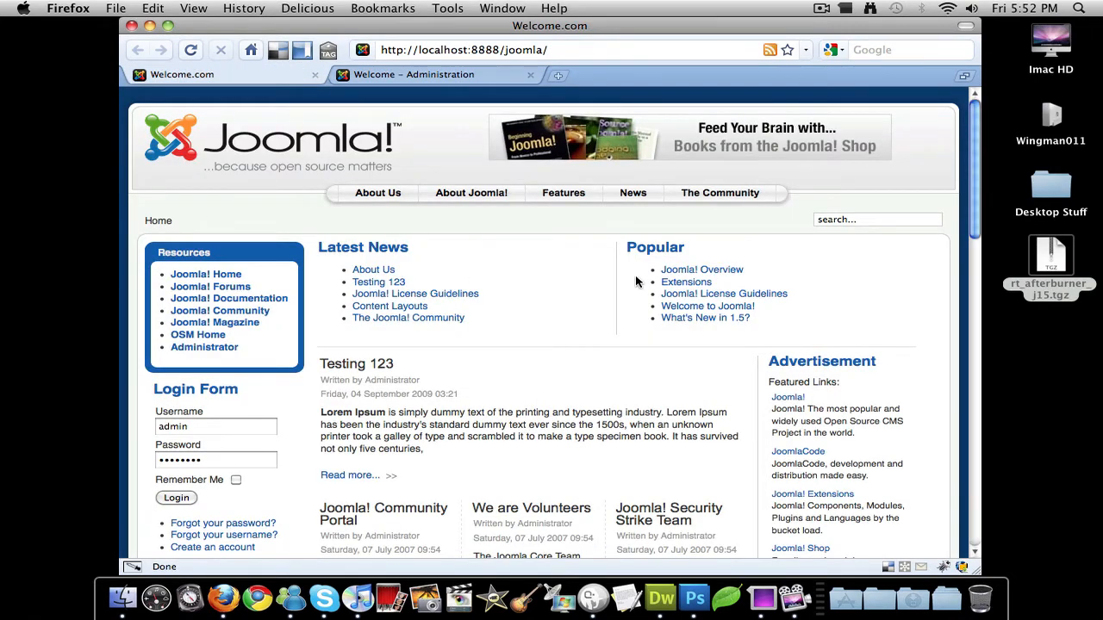
click(1051, 262)
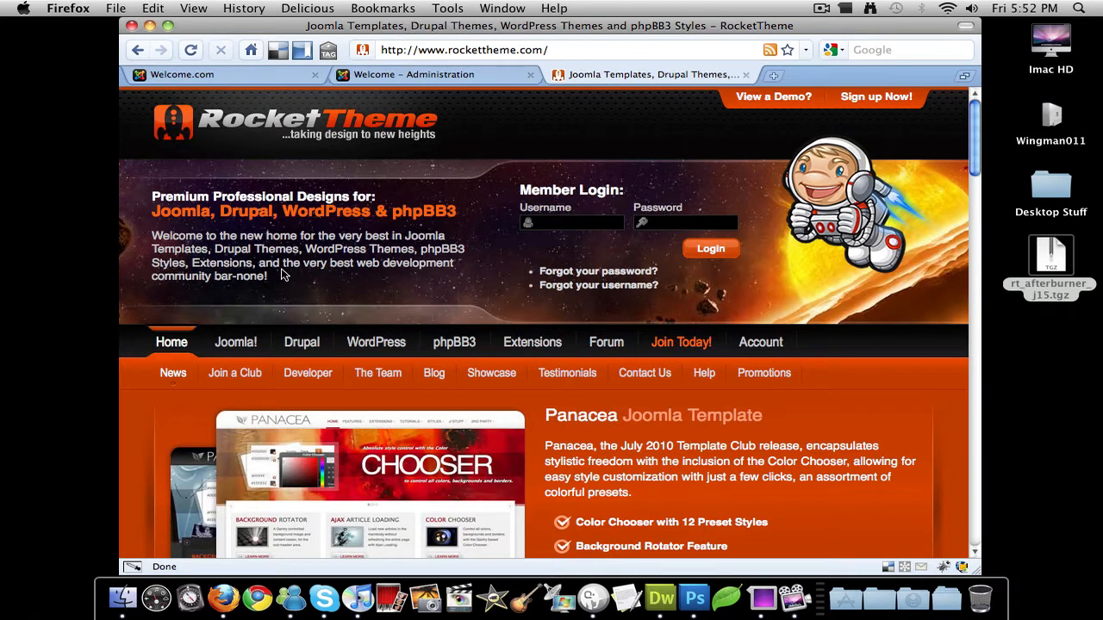
Step: Browse RocketTheme's Joomla templates to the Afterburner page, review it, and close the tab
click(235, 342)
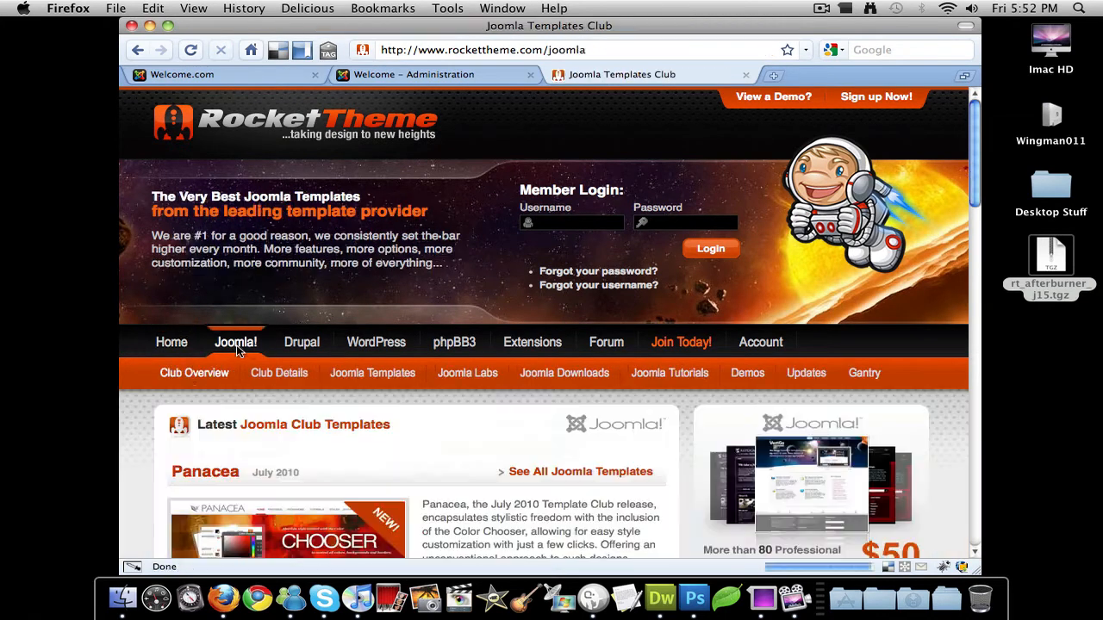
click(373, 373)
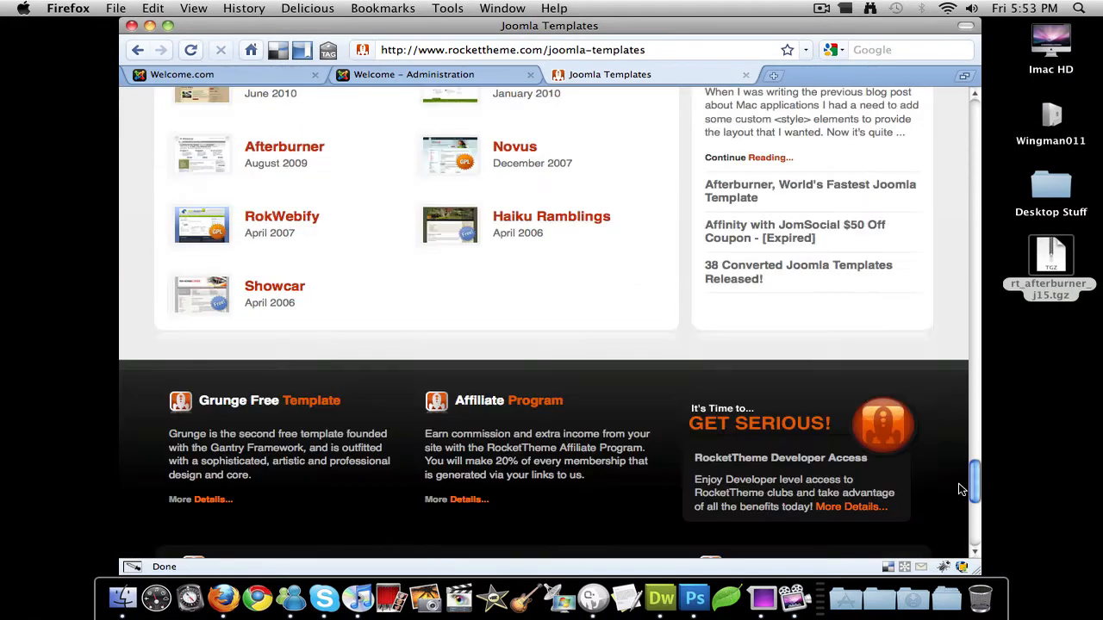
scroll(up, 3)
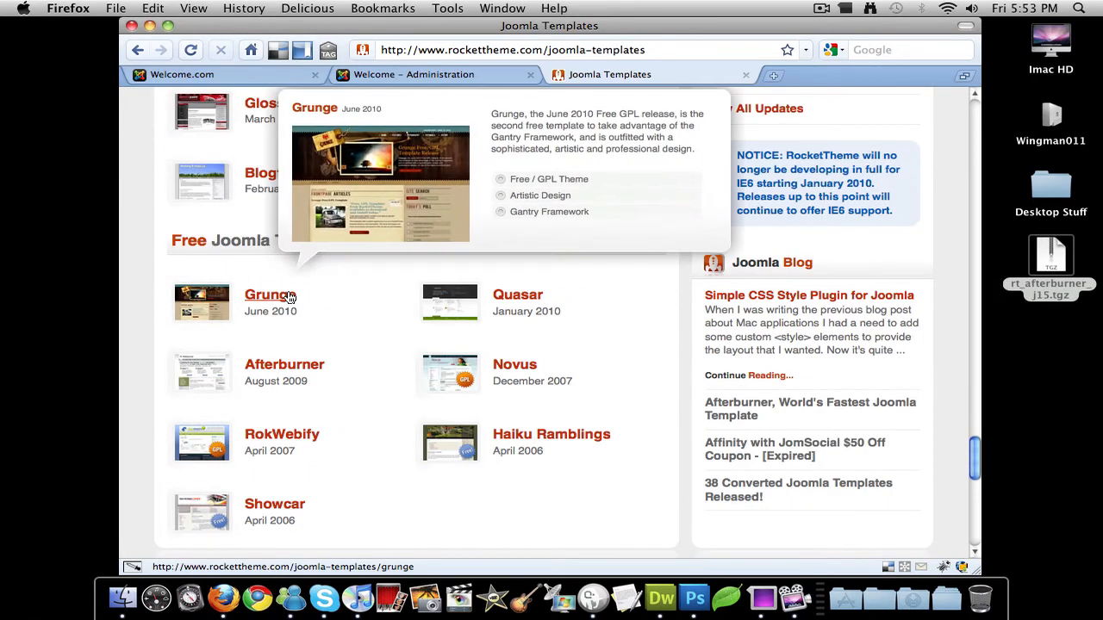
mouse_move(157, 388)
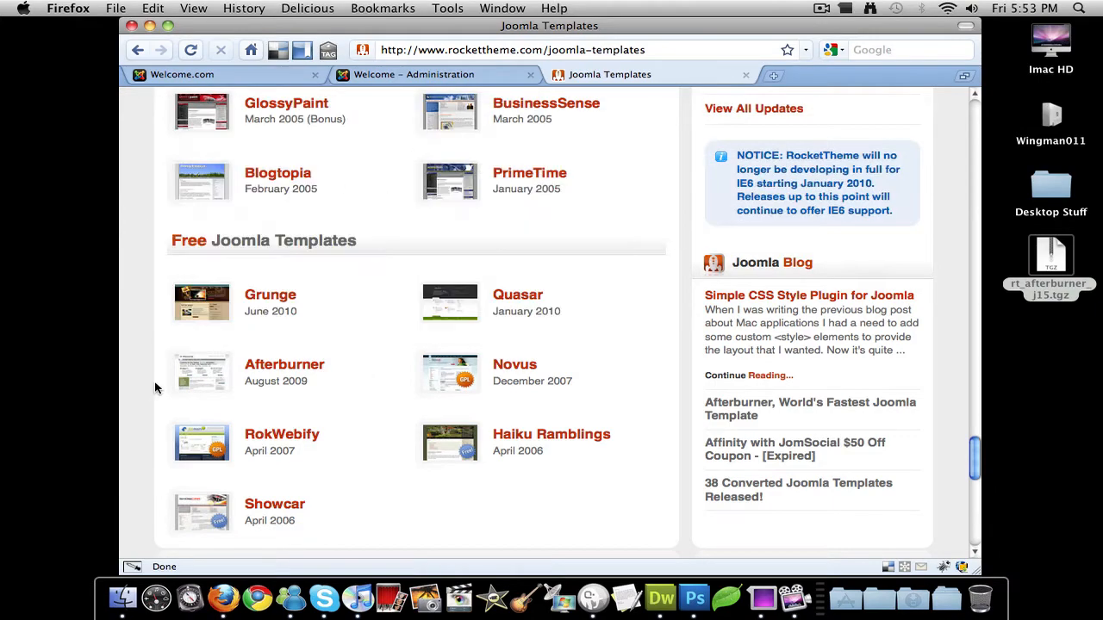
mouse_move(361, 421)
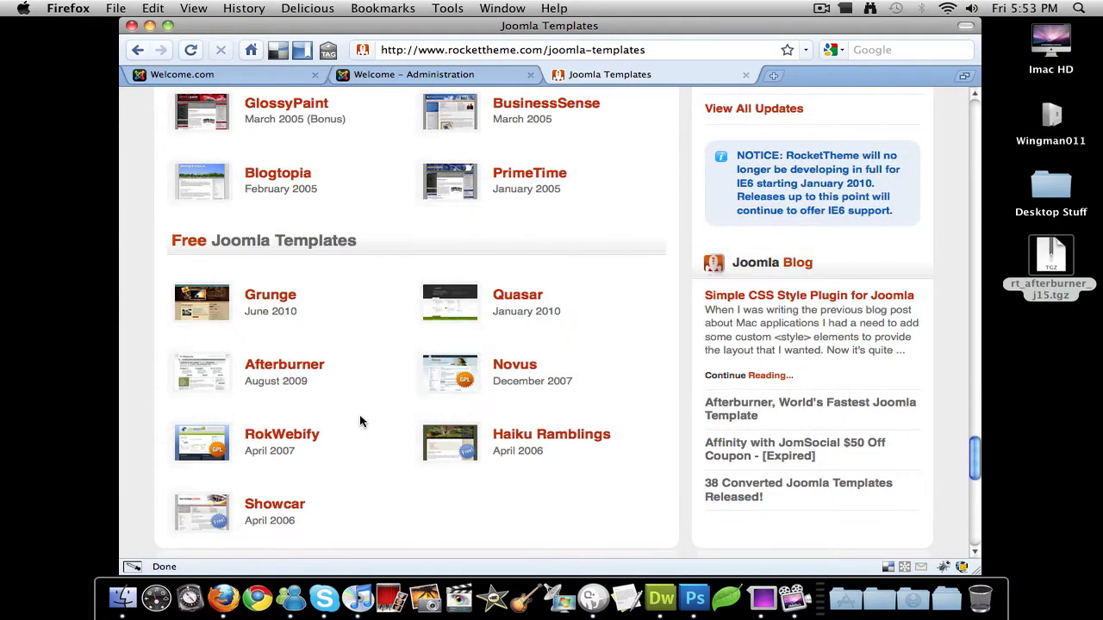
click(284, 364)
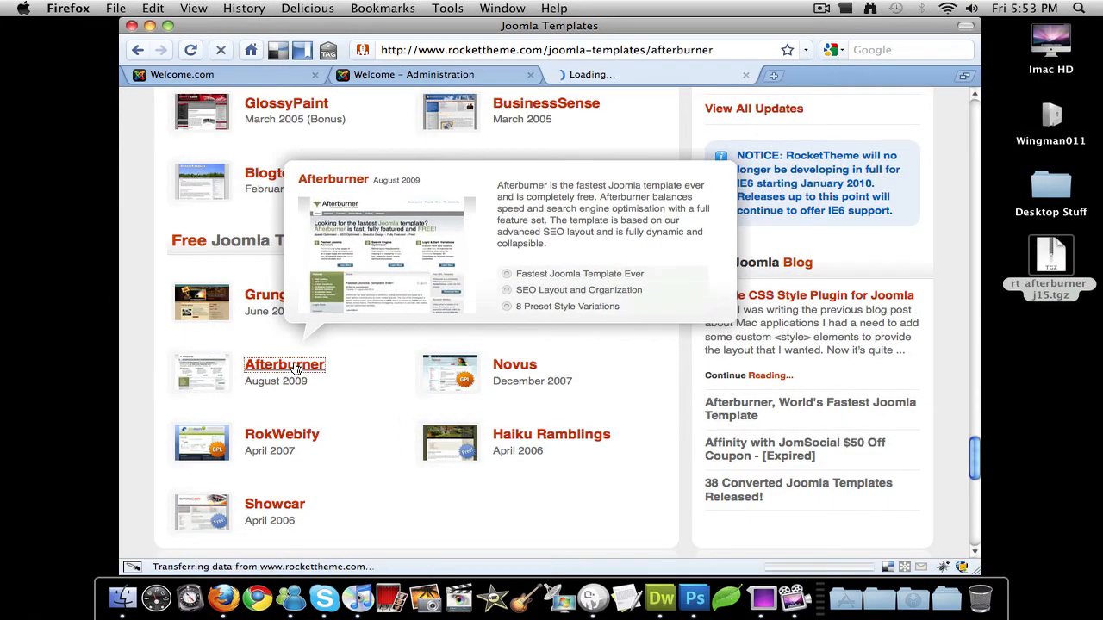
click(284, 364)
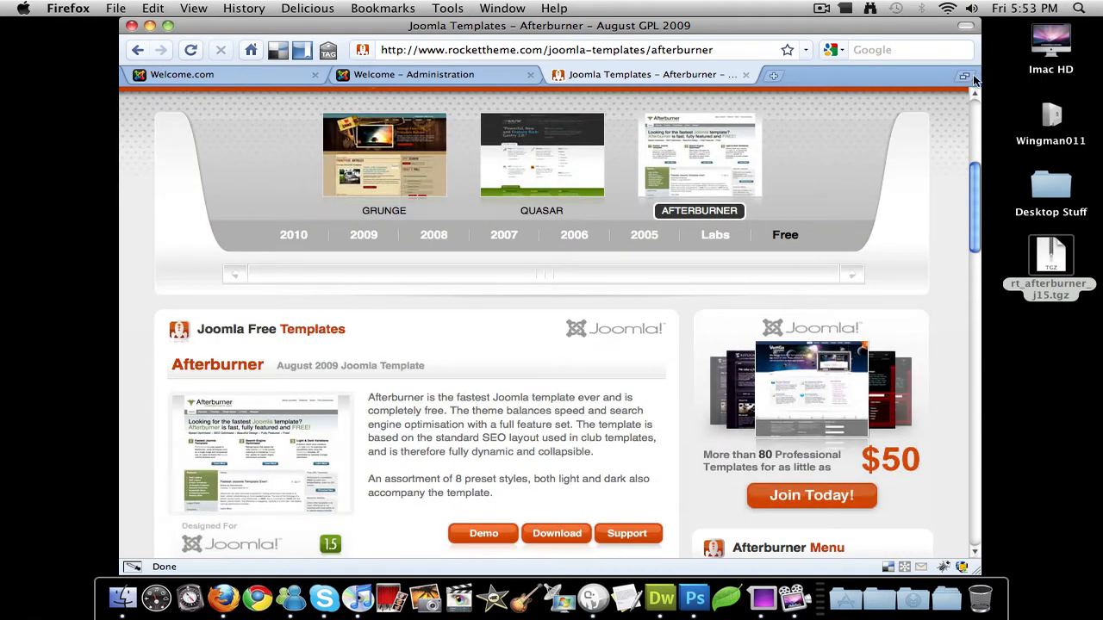
scroll(up, 3)
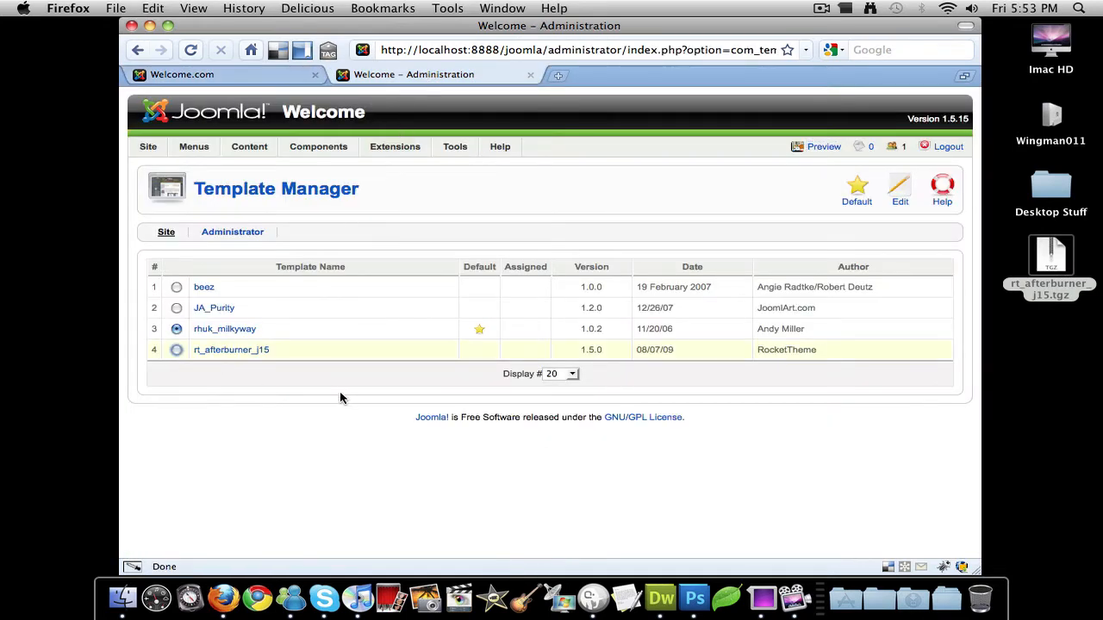
Step: Make rt_afterburner_j15 the default template in Template Manager, replacing rhuk_milkyway
click(395, 147)
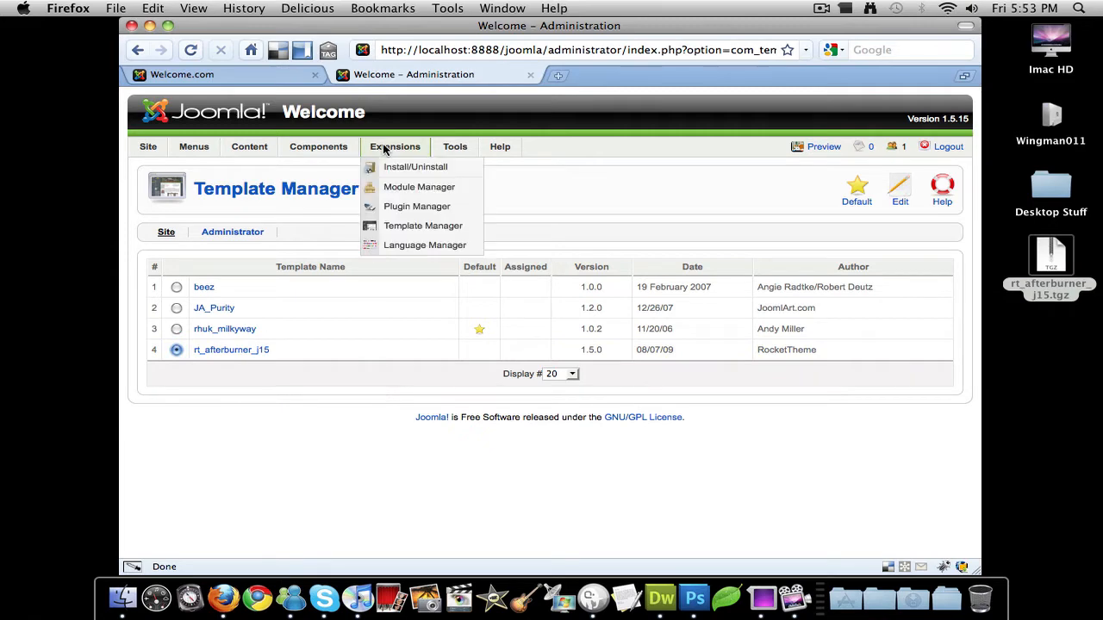
click(418, 167)
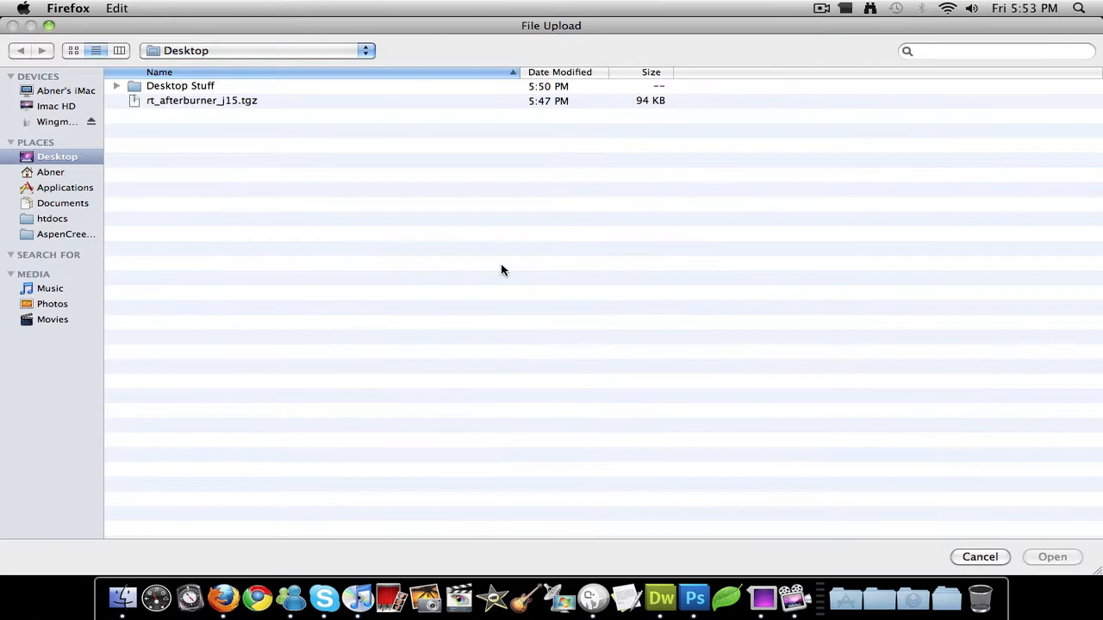
click(186, 100)
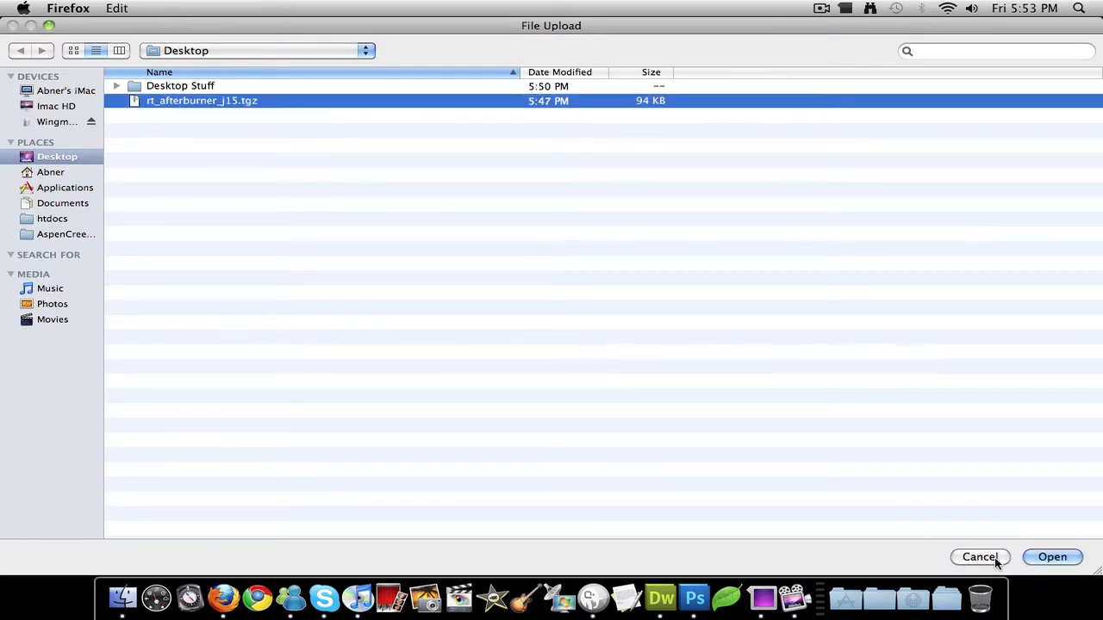
click(980, 556)
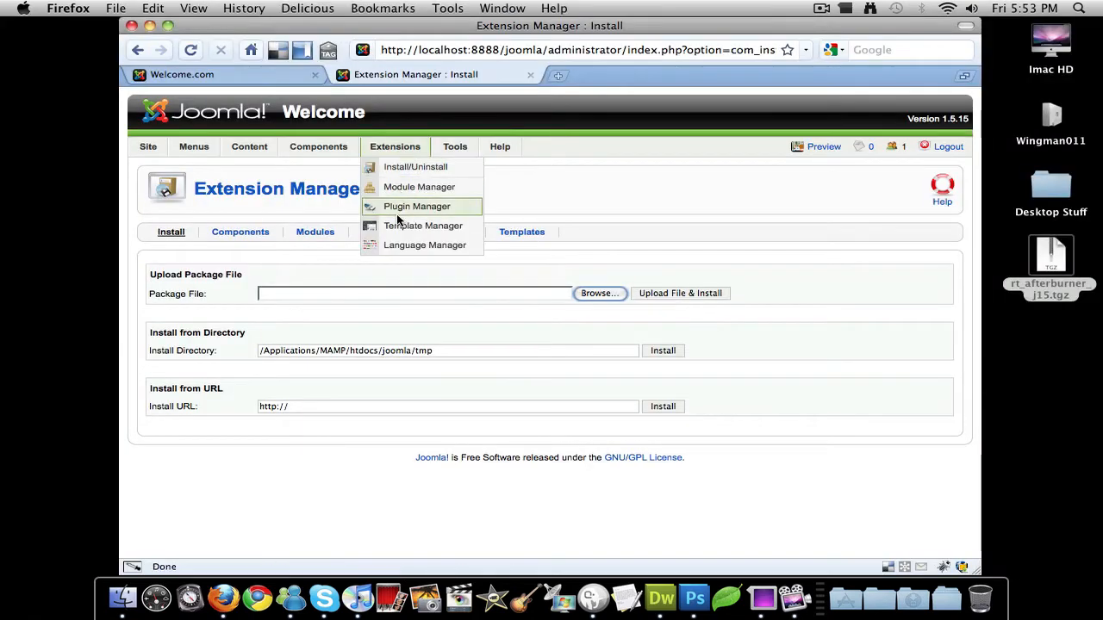
mouse_move(400, 226)
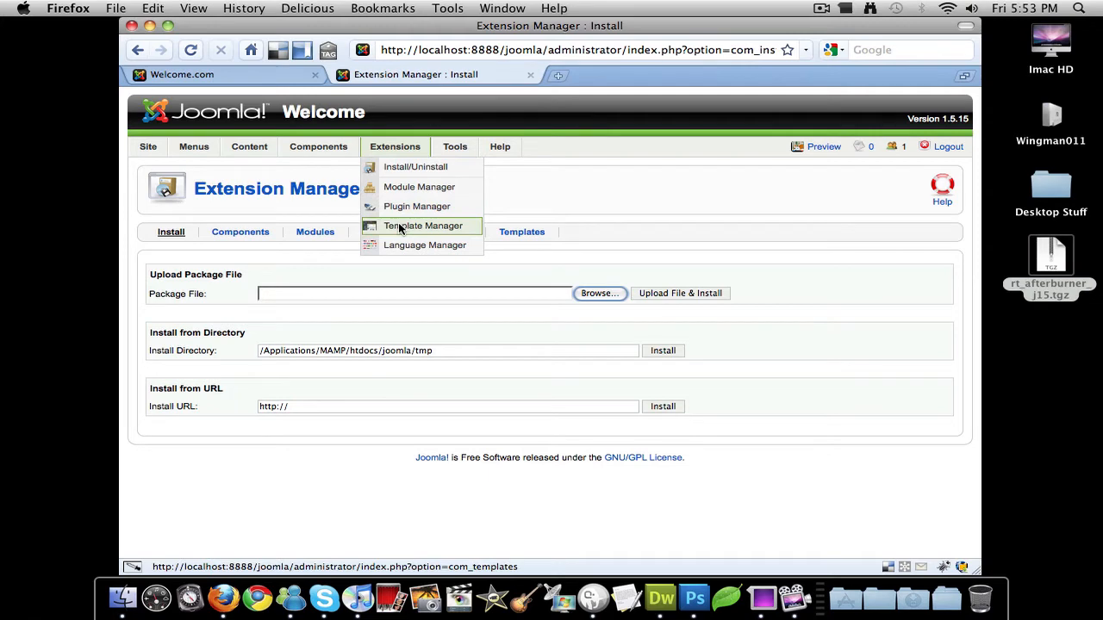
click(420, 225)
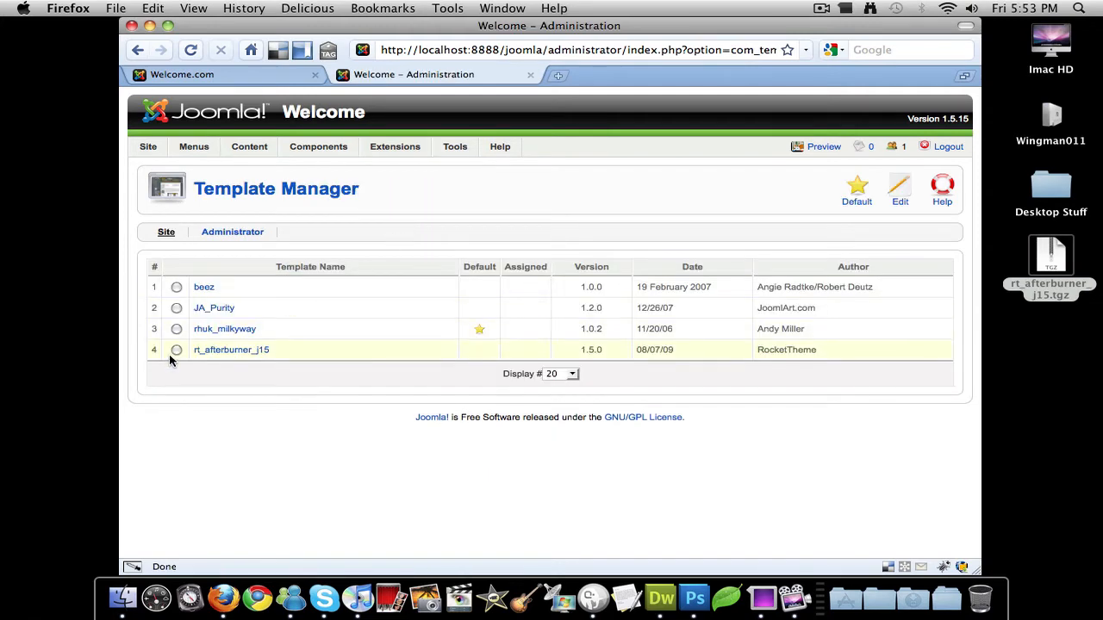
click(176, 350)
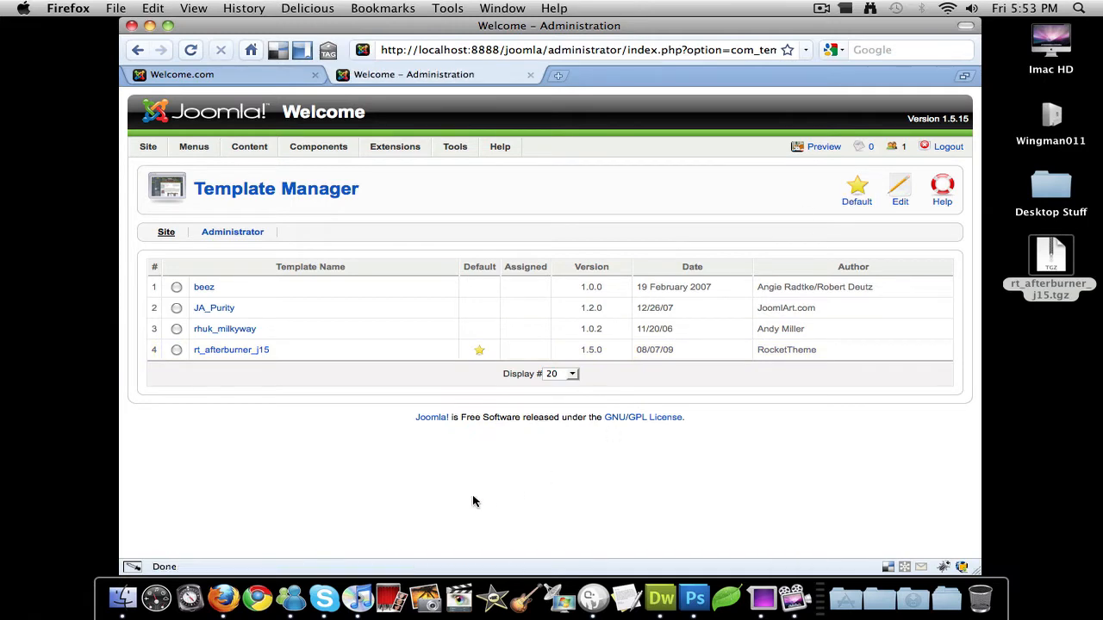
mouse_move(836, 149)
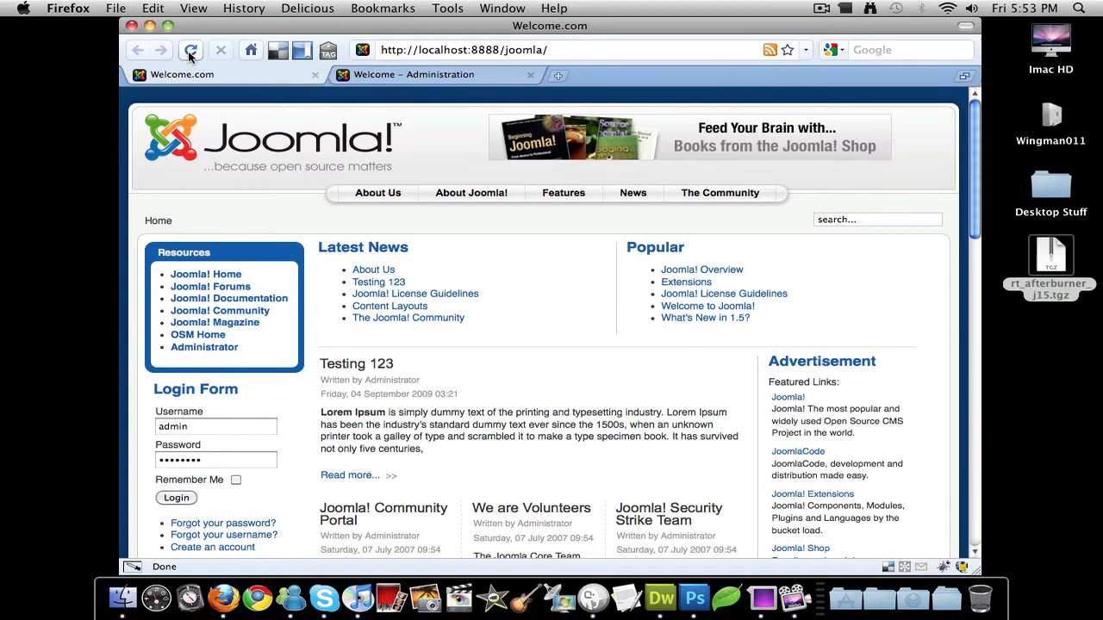
Step: Reload the front-end site to show Afterburner and open Firebug on its CSS
click(192, 49)
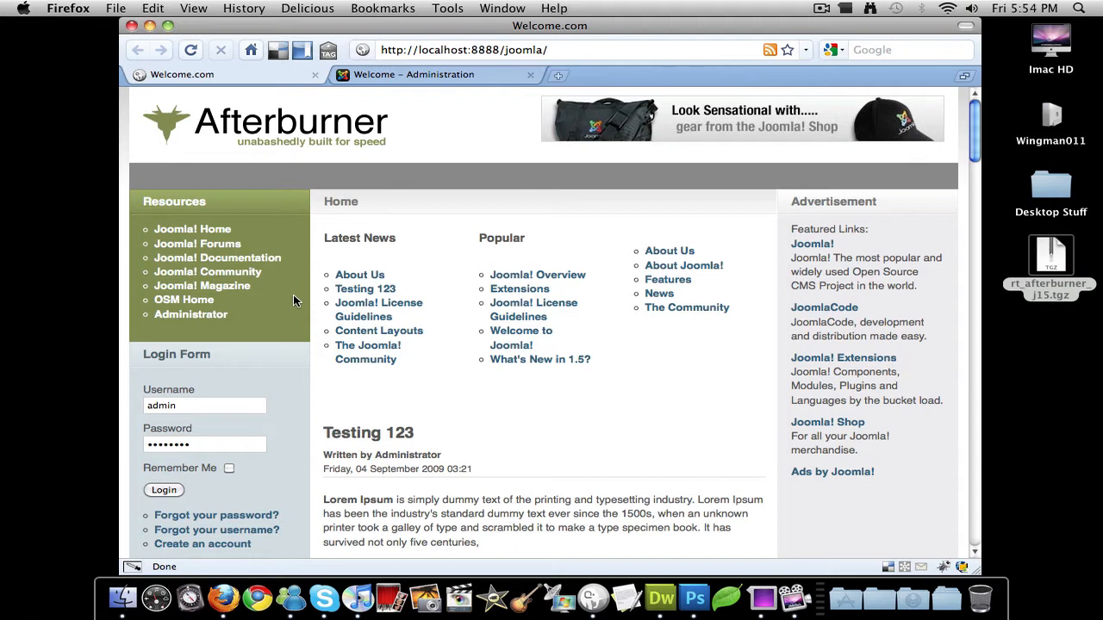
mouse_move(141, 258)
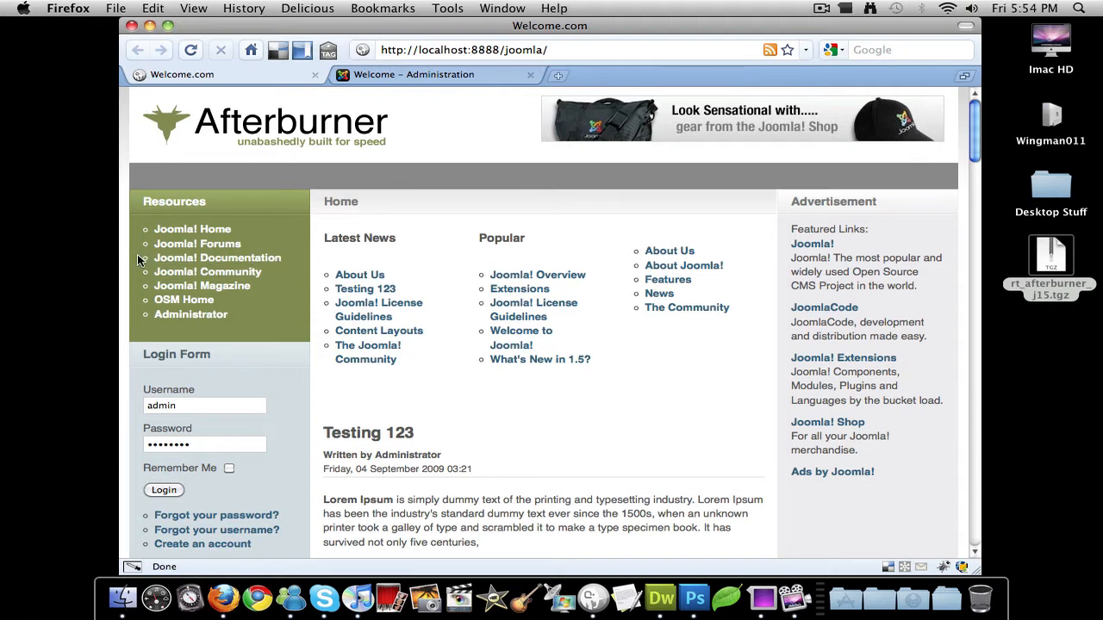
mouse_move(896, 541)
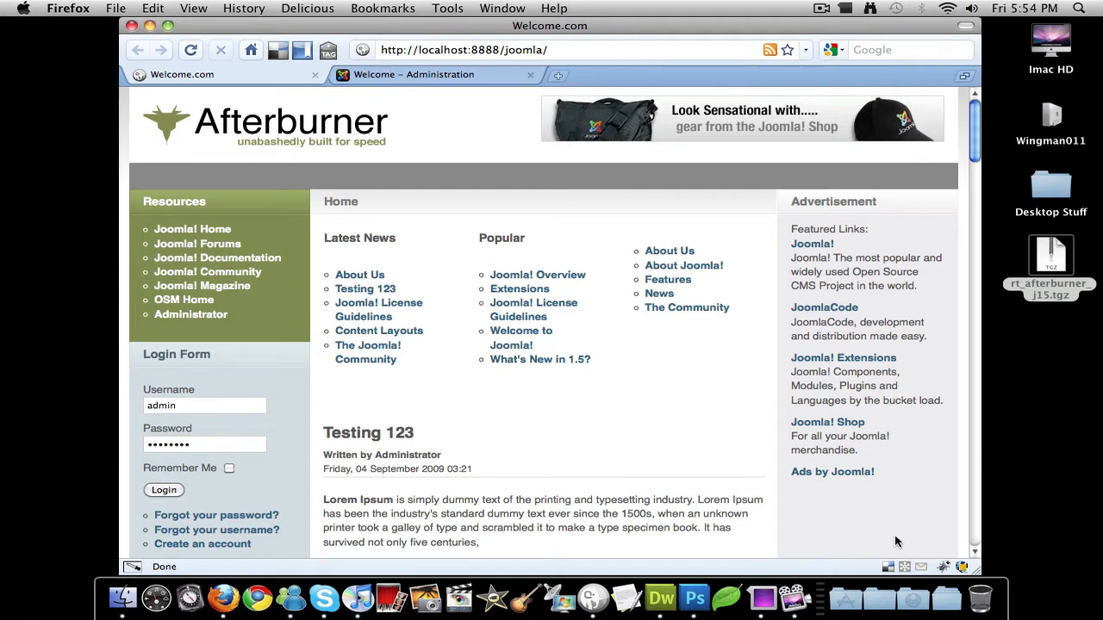
mouse_move(944, 568)
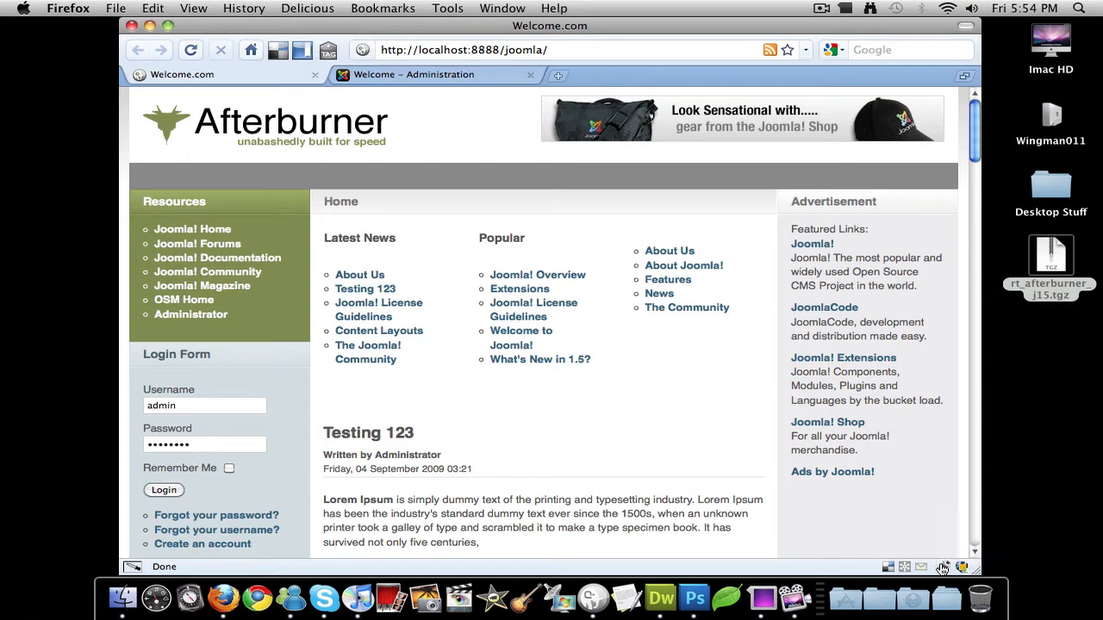
click(940, 568)
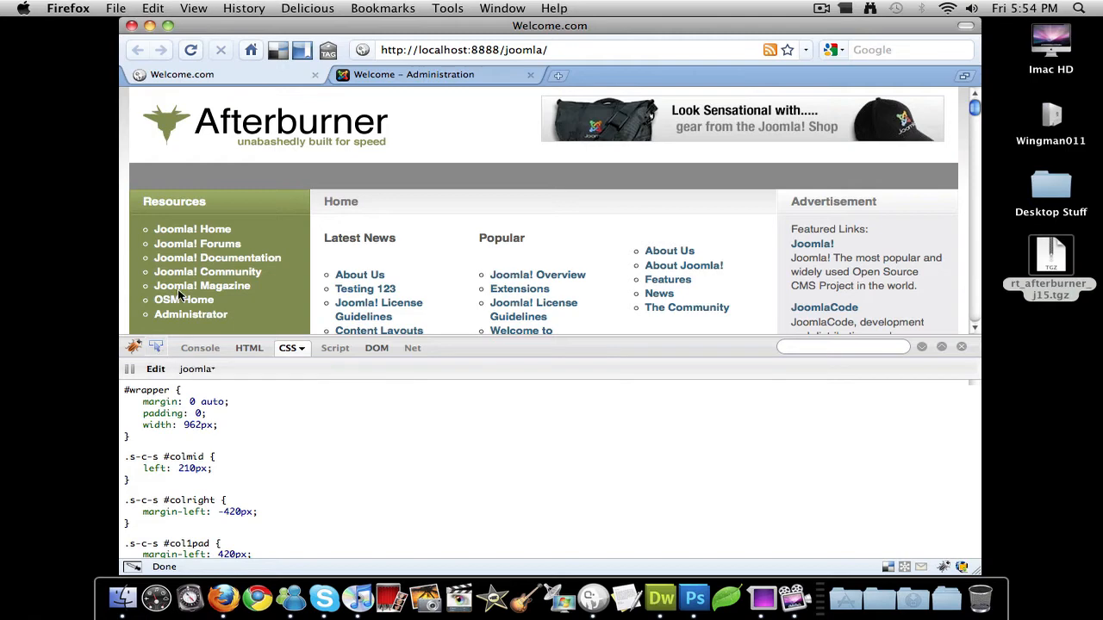
Step: Inspect the Resources menu's 'Joomla! Home' link in Firebug's HTML view
click(248, 348)
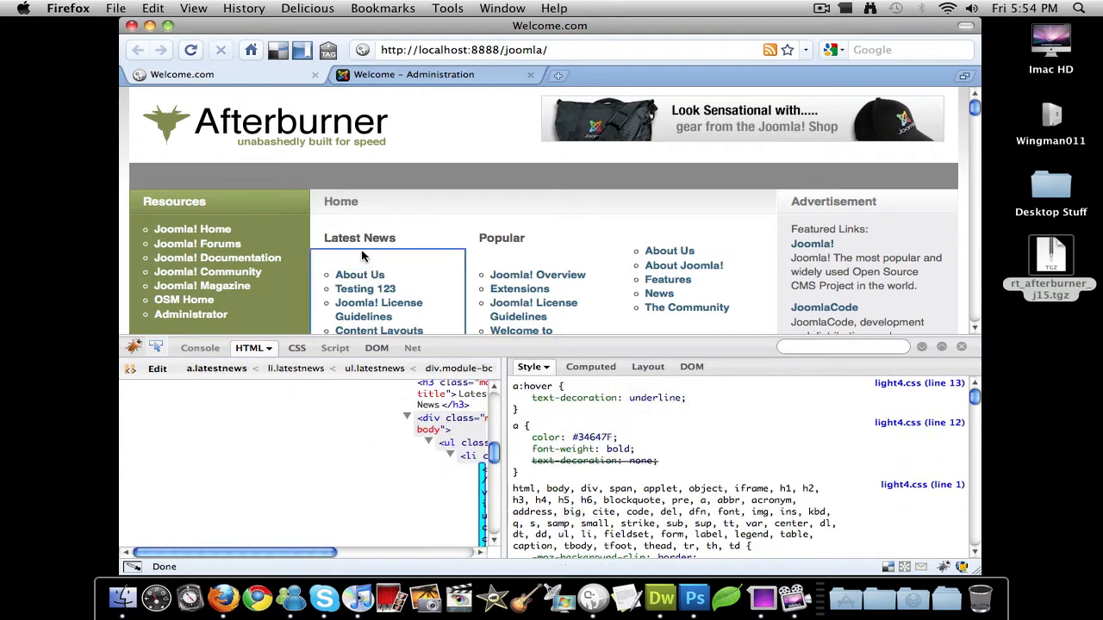
click(359, 237)
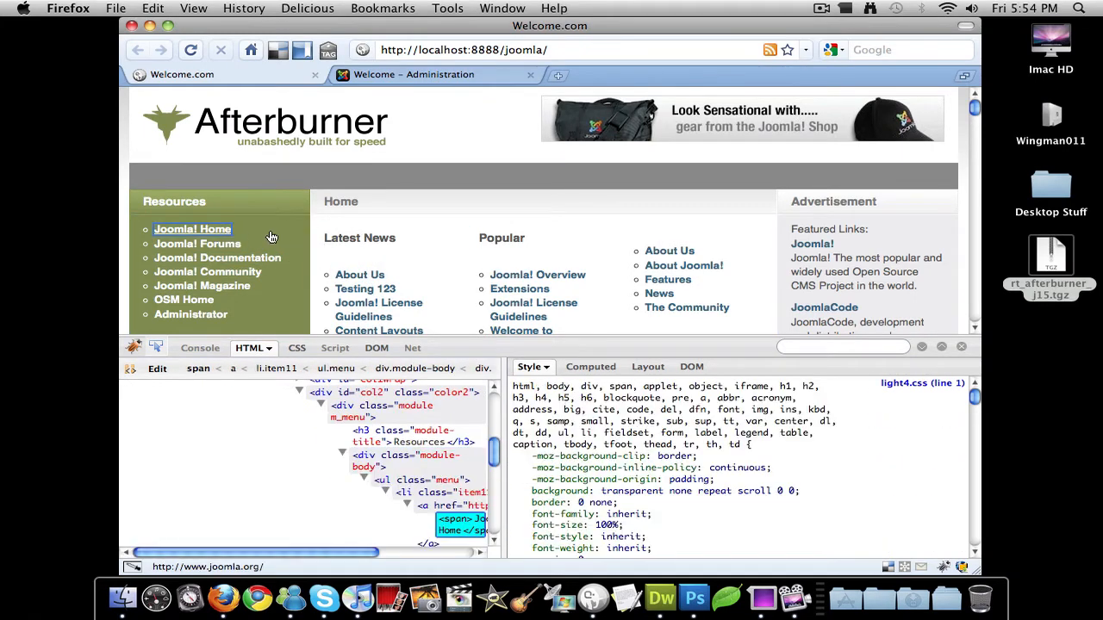
mouse_move(214, 245)
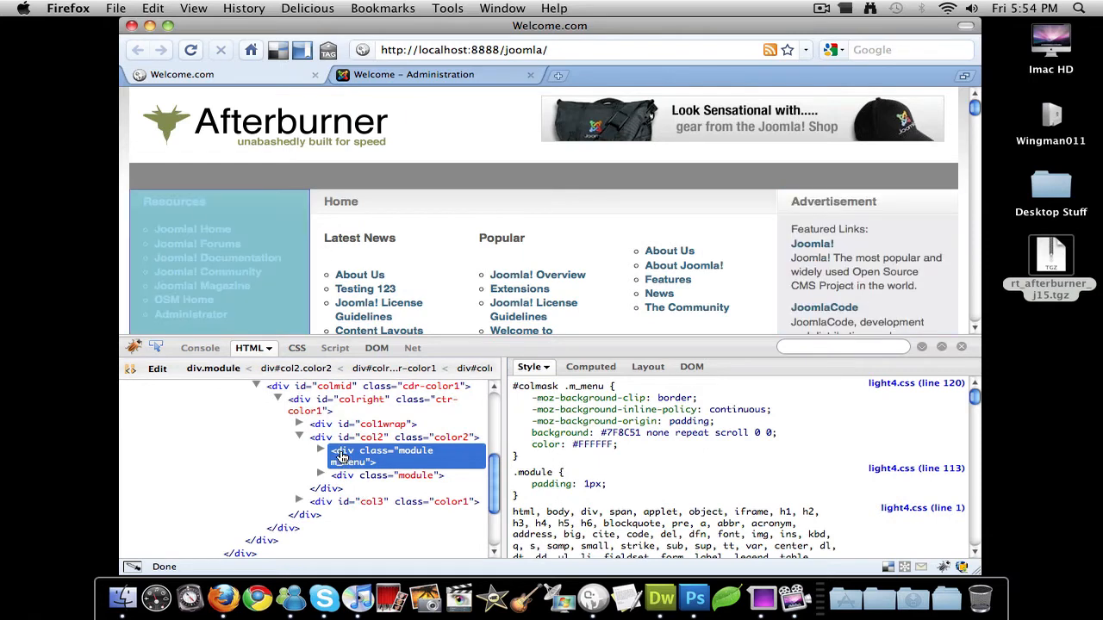
Step: Select div#col2 and shrink its width from 210px, trying 195px and 192px
click(327, 438)
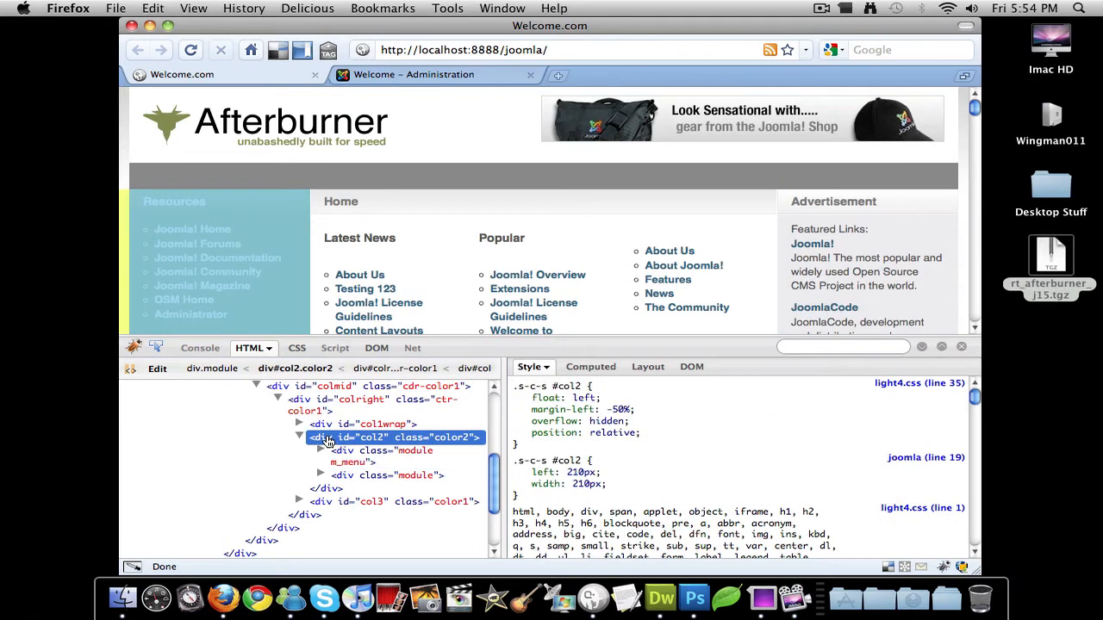
click(400, 424)
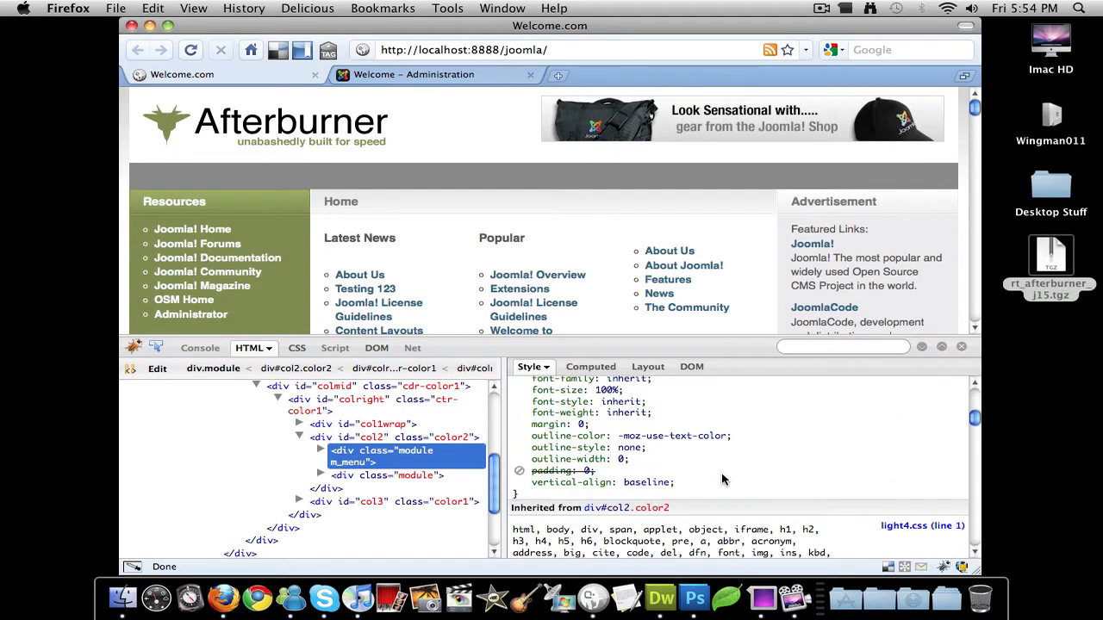
scroll(down, 3)
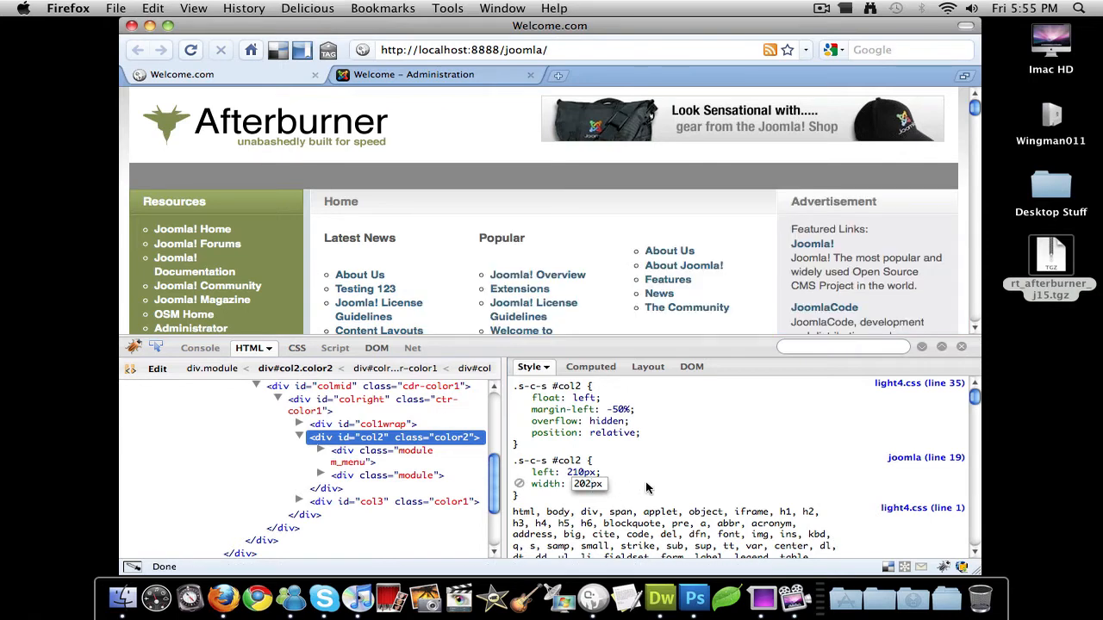
text(195px)
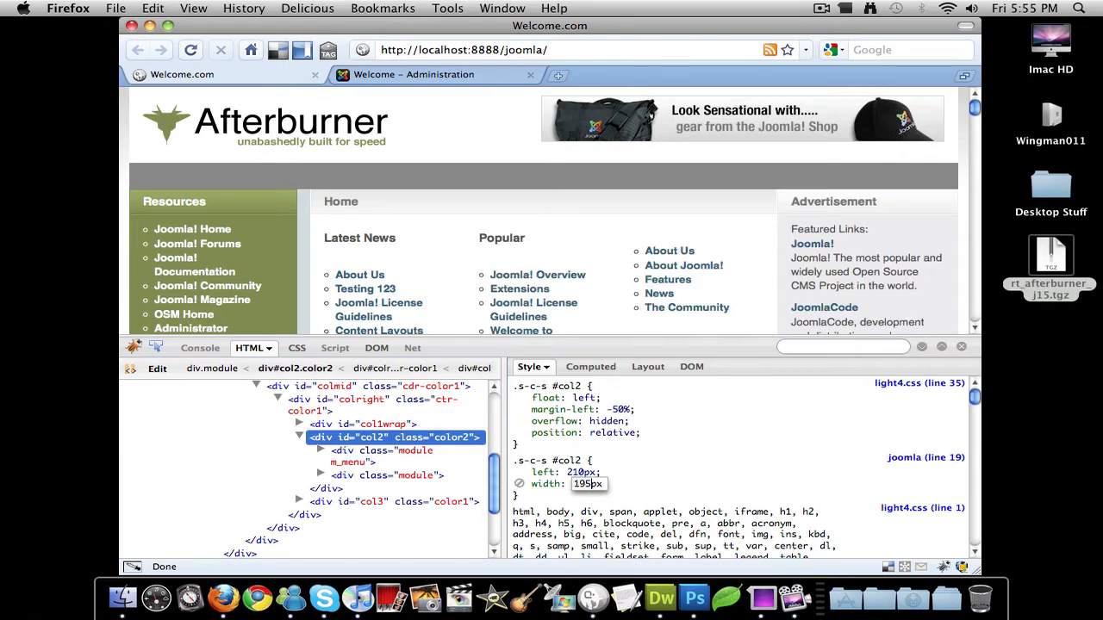
text(192px)
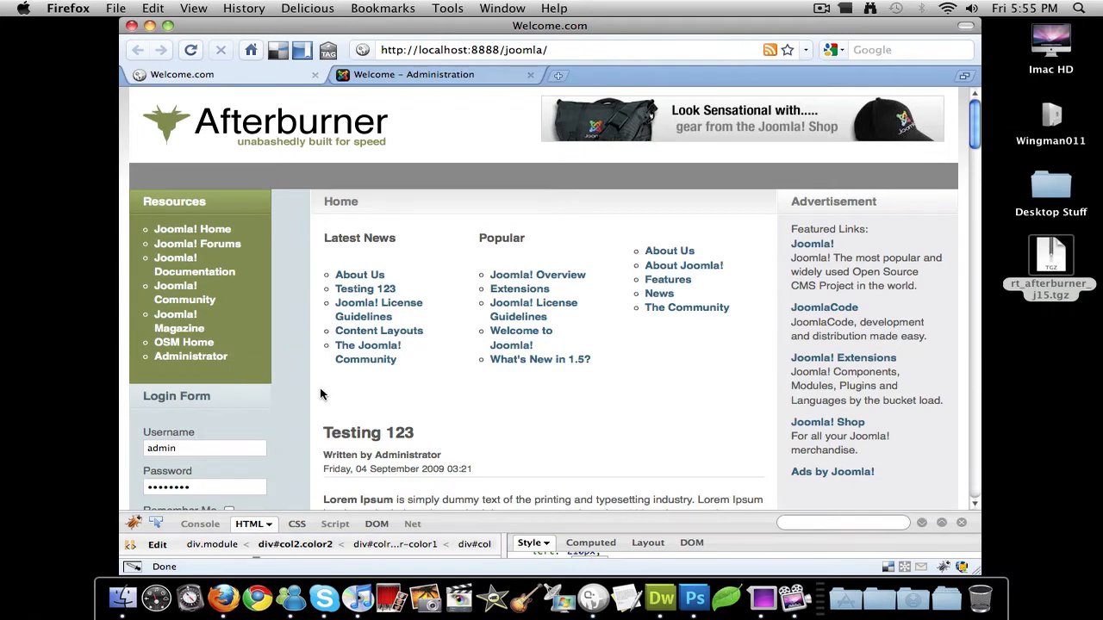
scroll(down, 3)
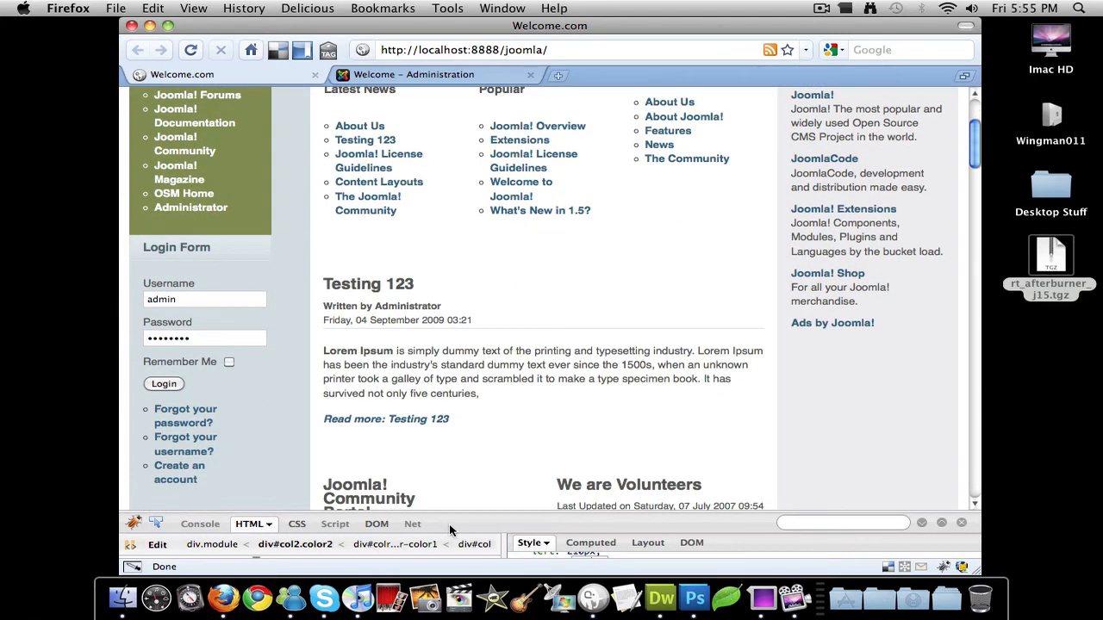
mouse_move(304, 312)
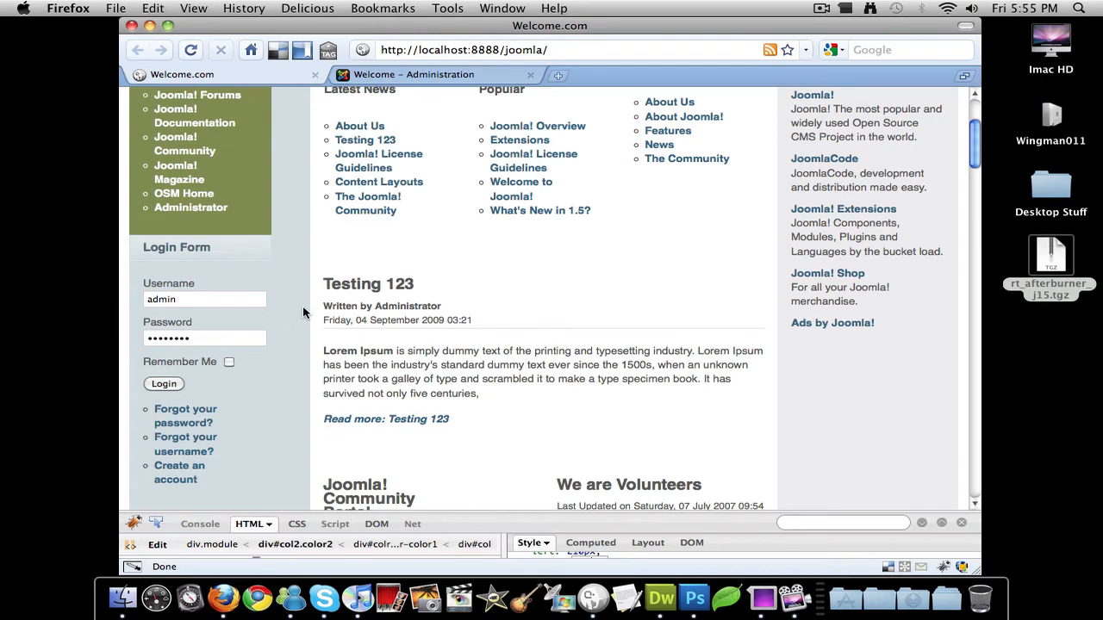
mouse_move(274, 307)
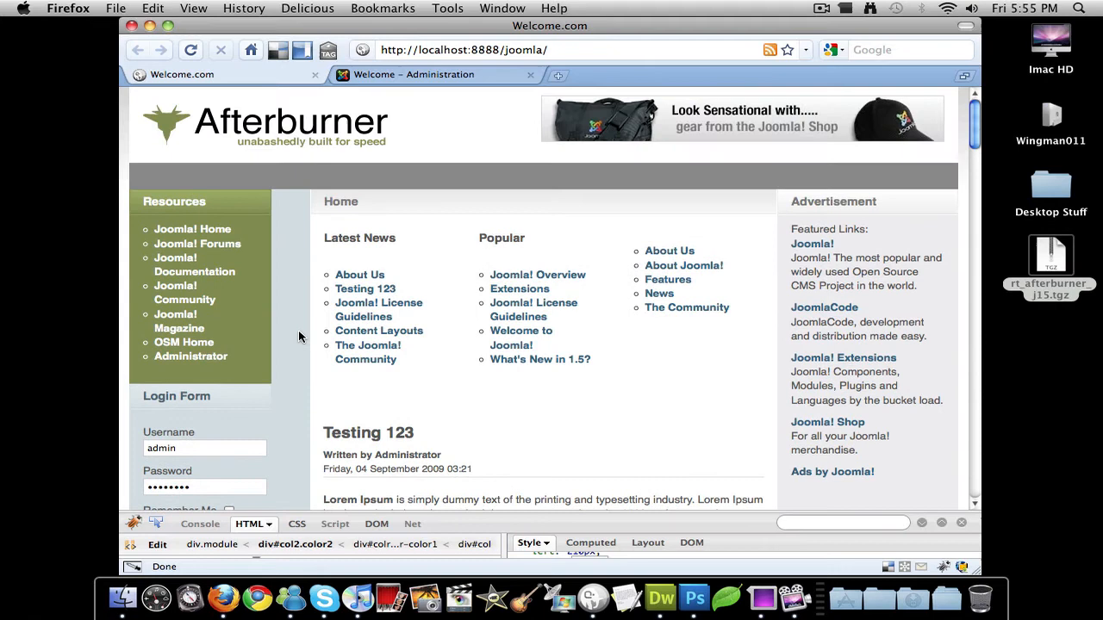
mouse_move(296, 336)
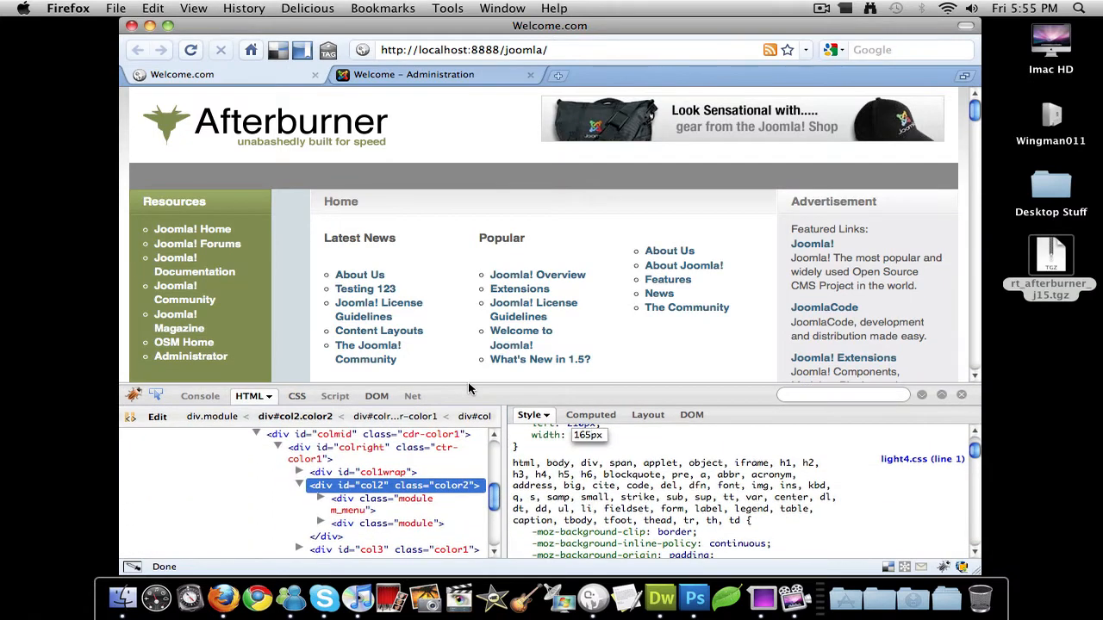
Step: Inspect the Latest News 'About Us' link and open its #34647F colour rule for editing
click(365, 288)
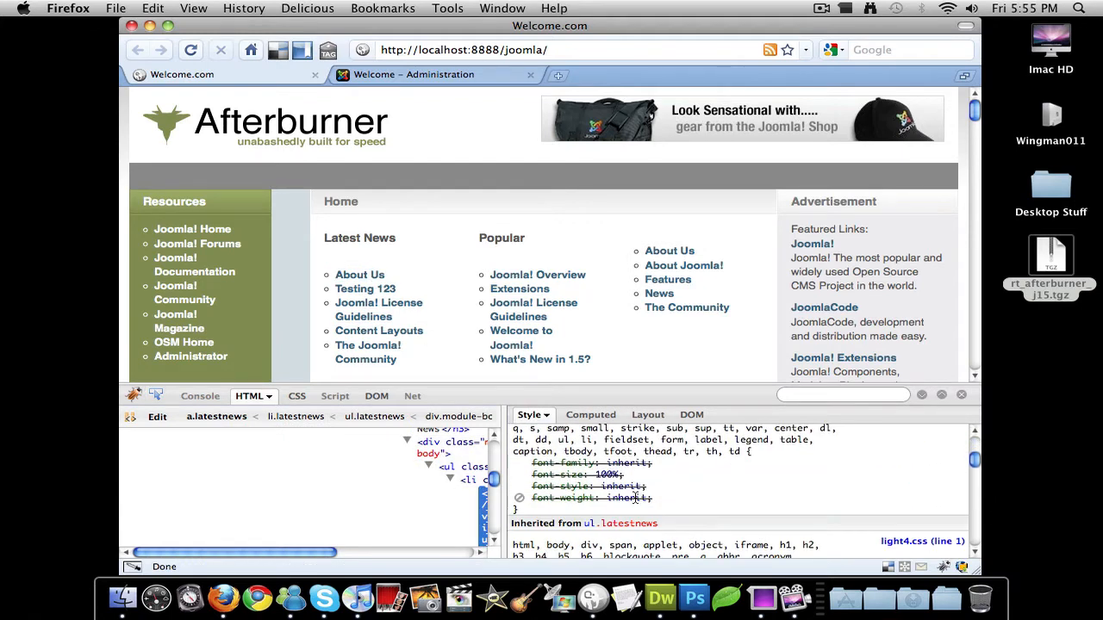
scroll(down, 3)
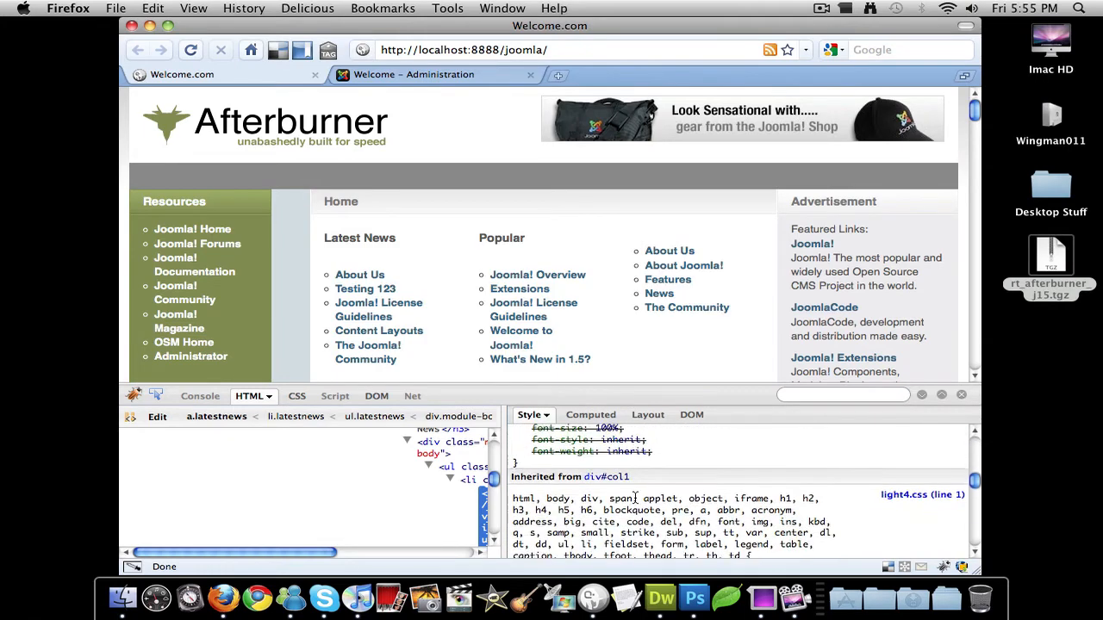
scroll(down, 3)
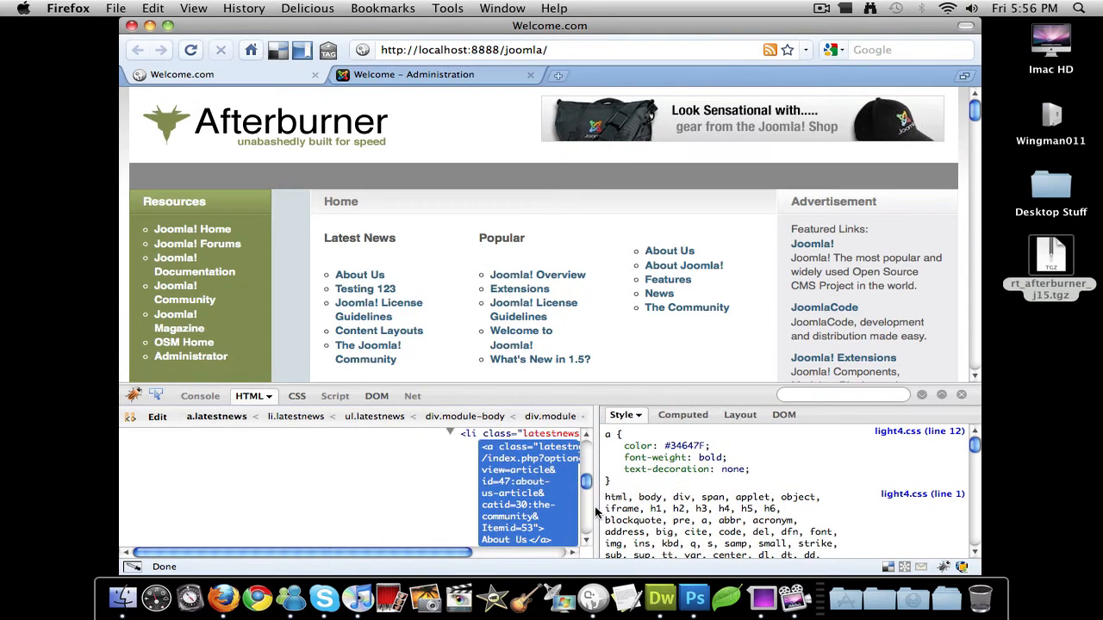
click(468, 433)
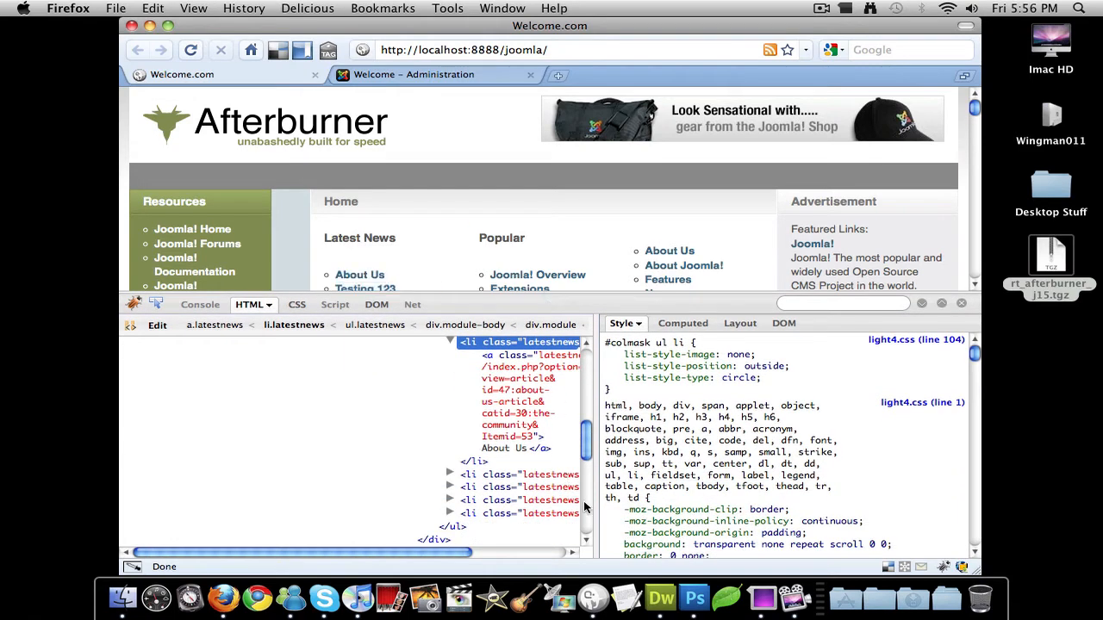
scroll(down, 3)
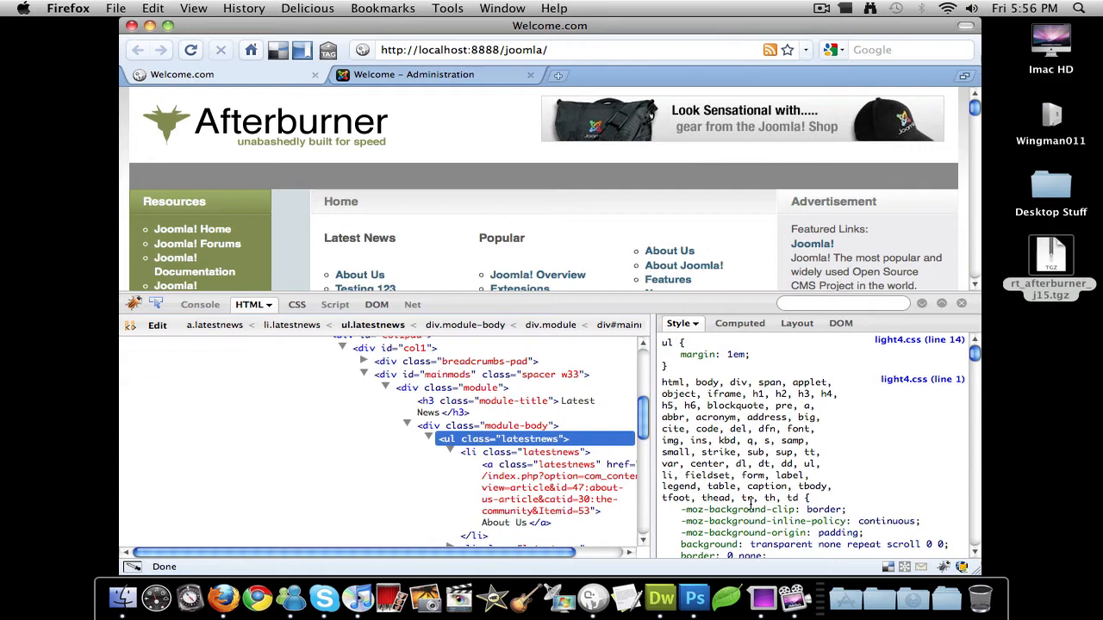
scroll(down, 3)
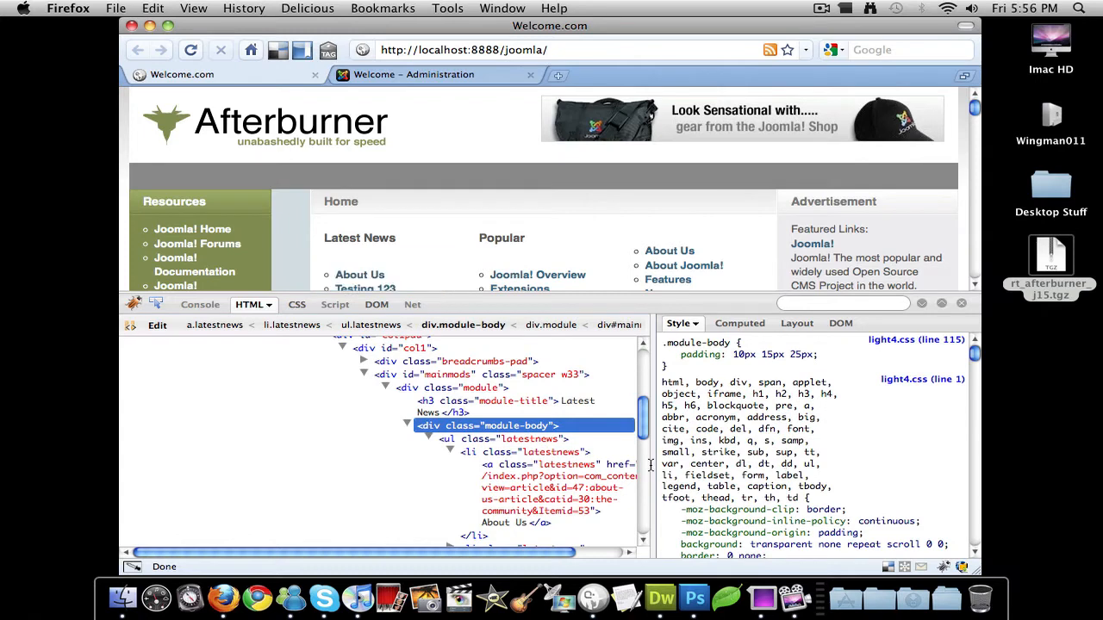
click(428, 403)
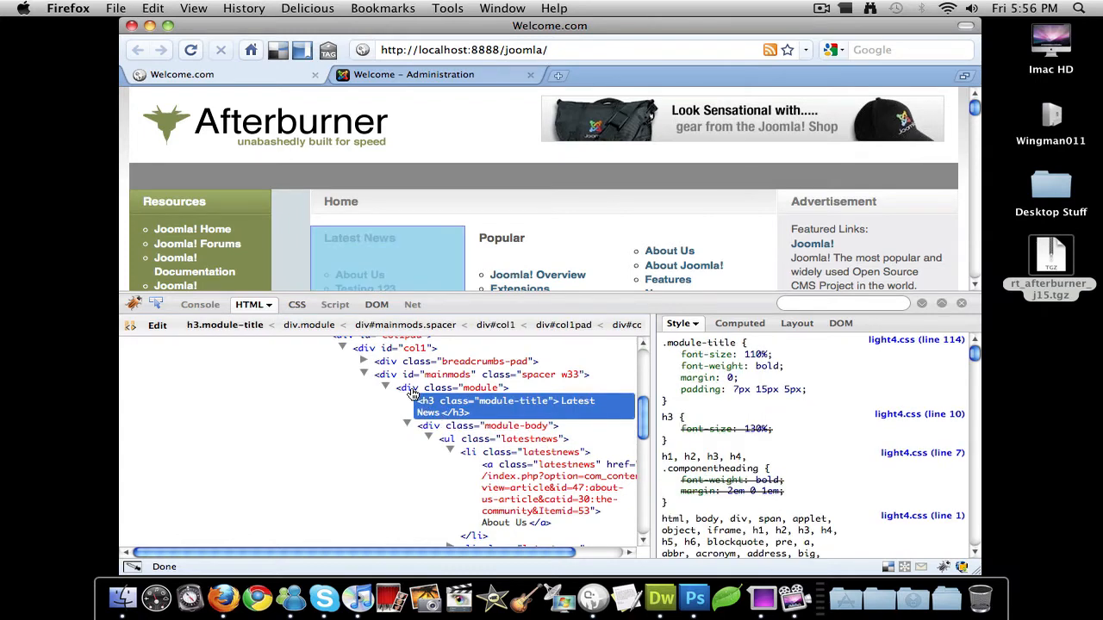
click(402, 374)
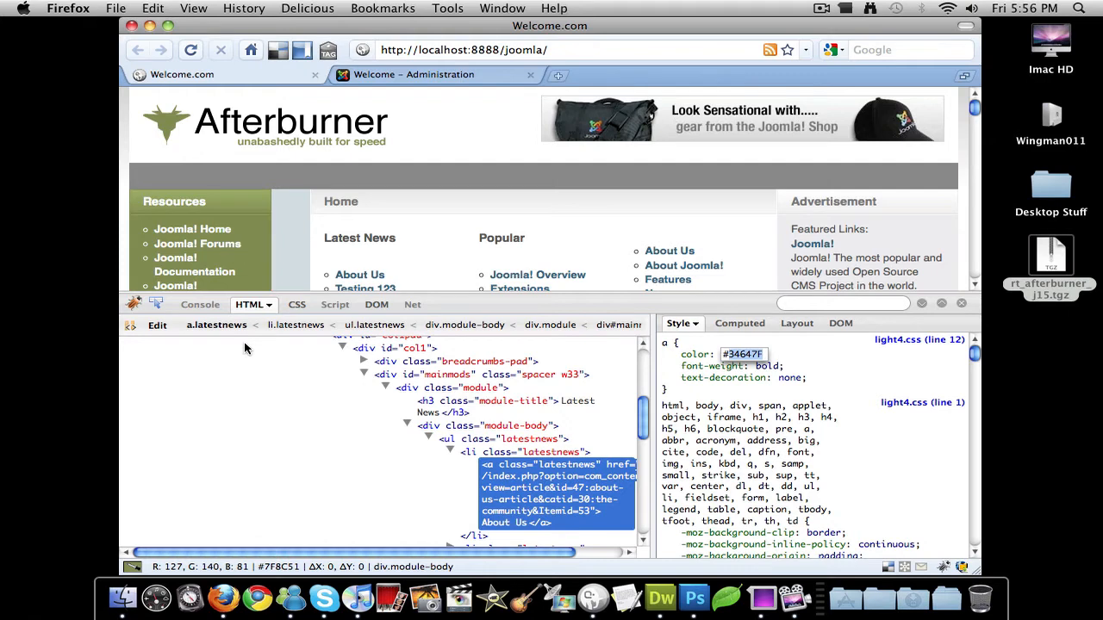
mouse_move(274, 573)
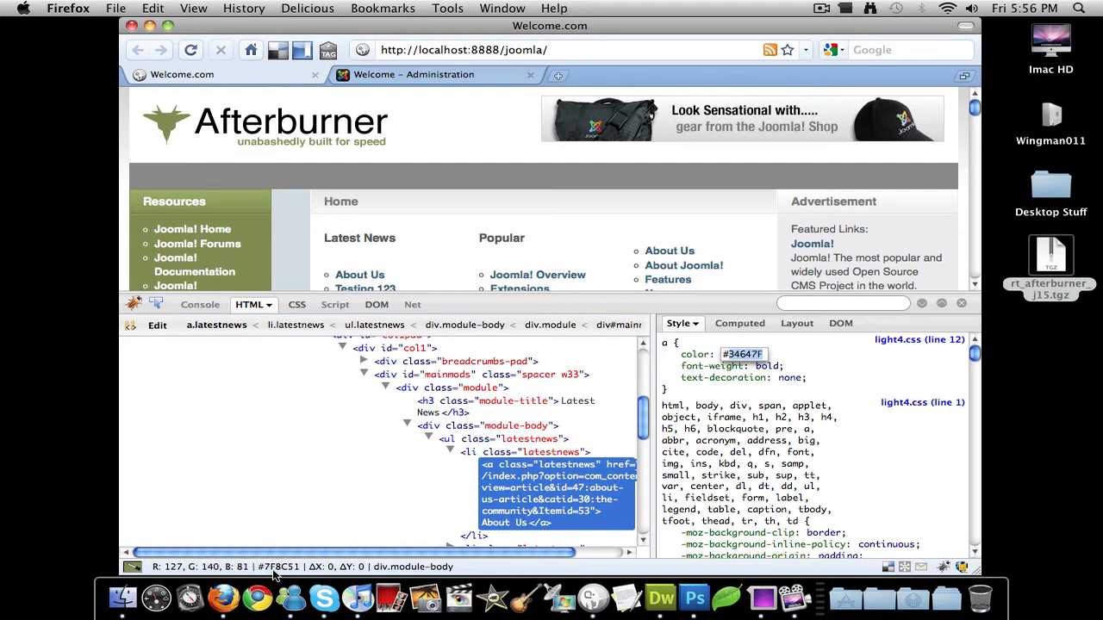
mouse_move(310, 573)
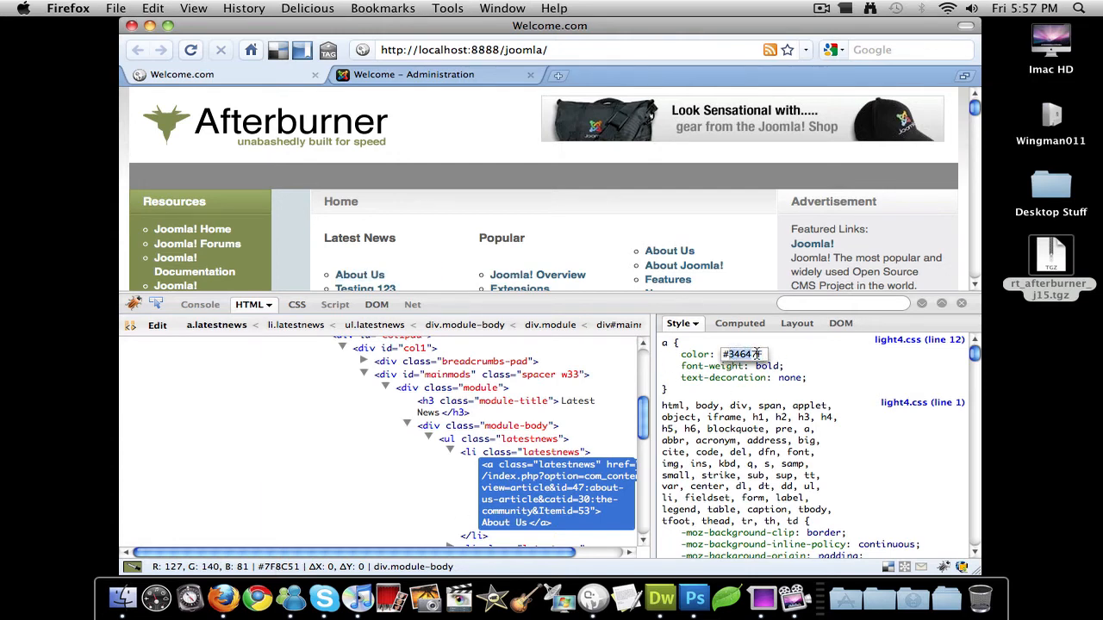
Step: Change the a rule's link colour from #34647F to #7f8c51
text(#7f8c51)
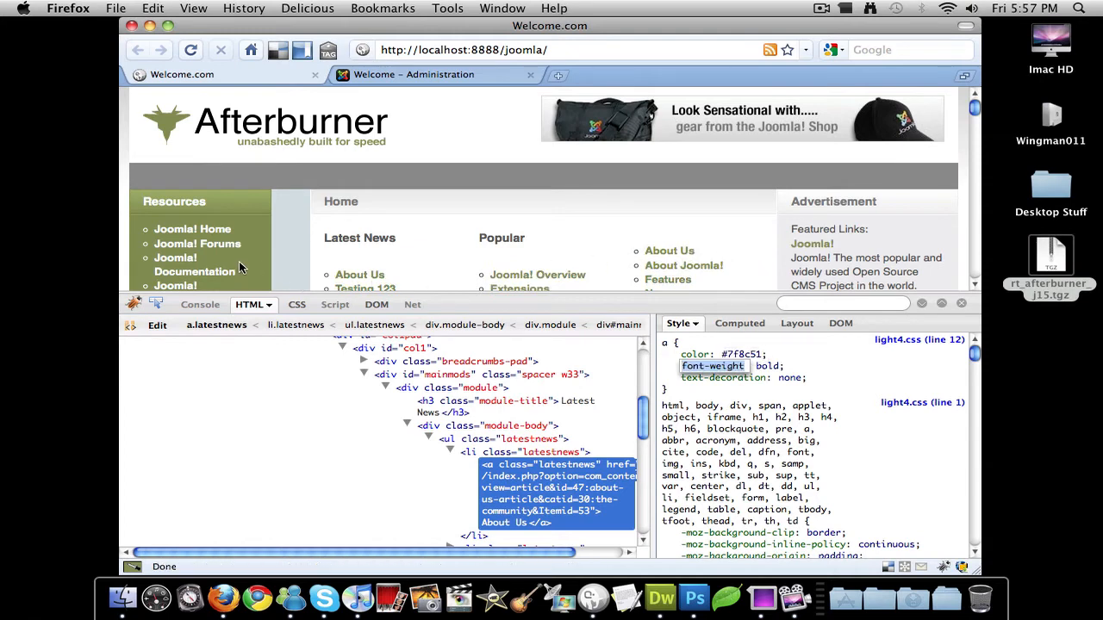
mouse_move(259, 241)
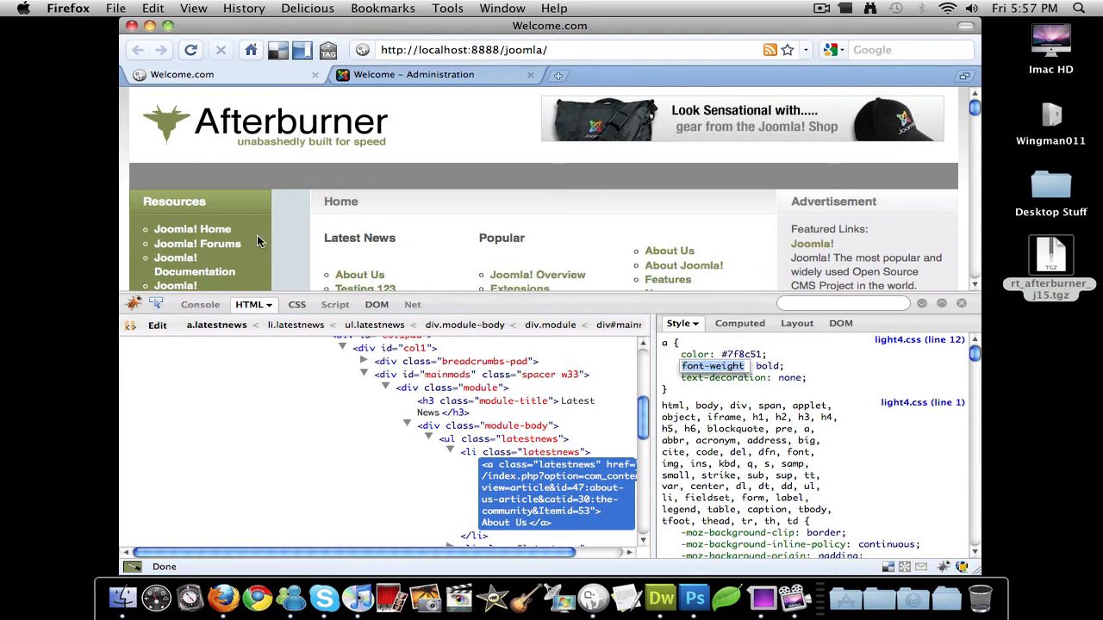
mouse_move(569, 299)
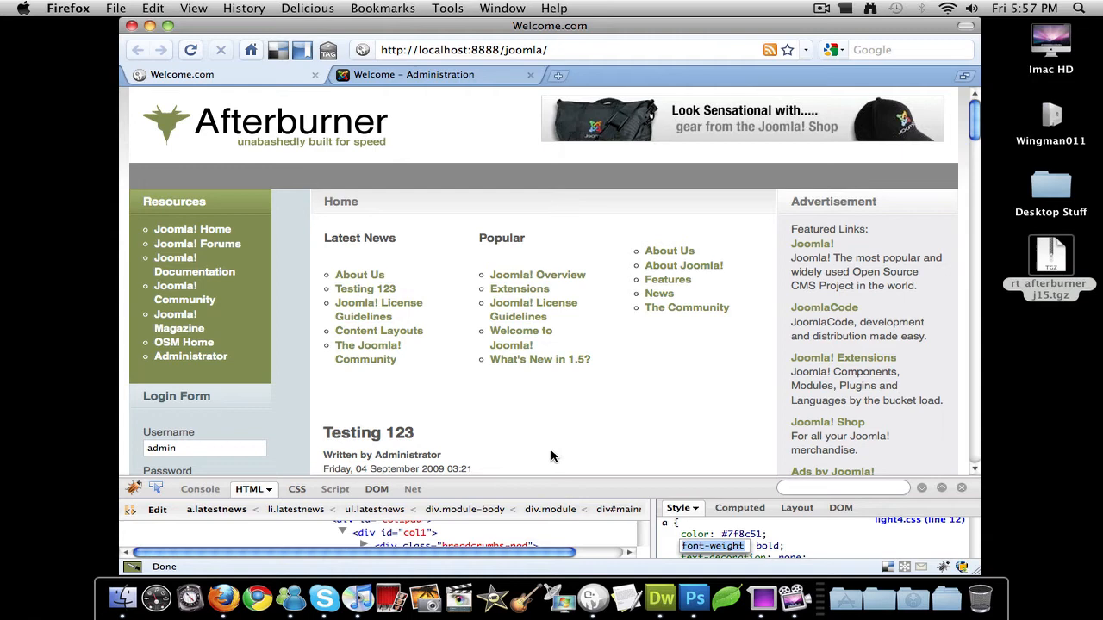
mouse_move(256, 84)
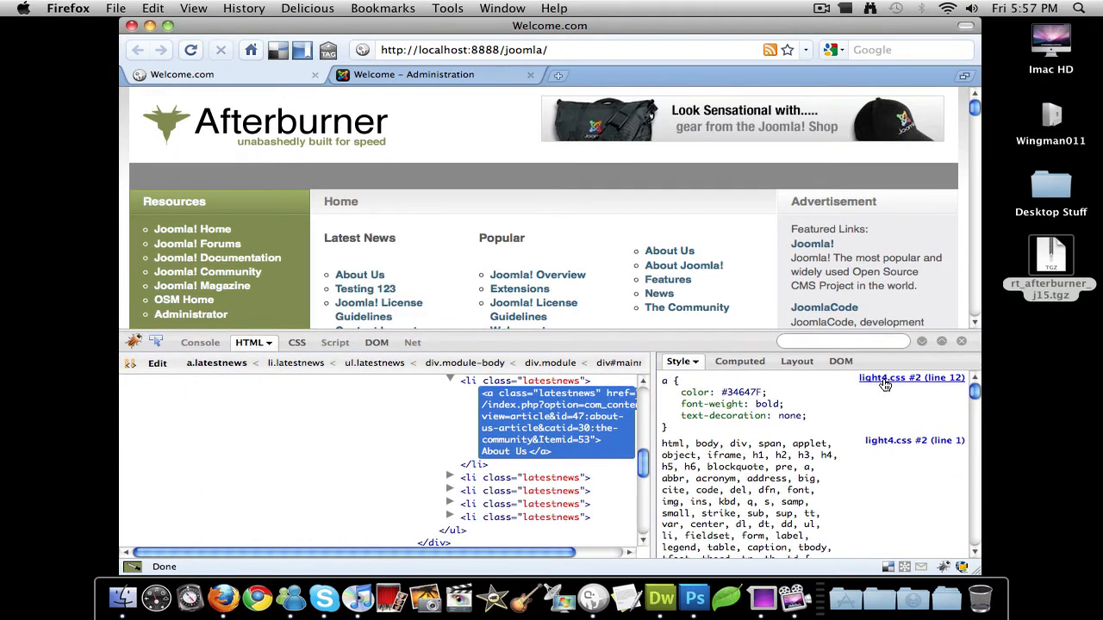
mouse_move(890, 385)
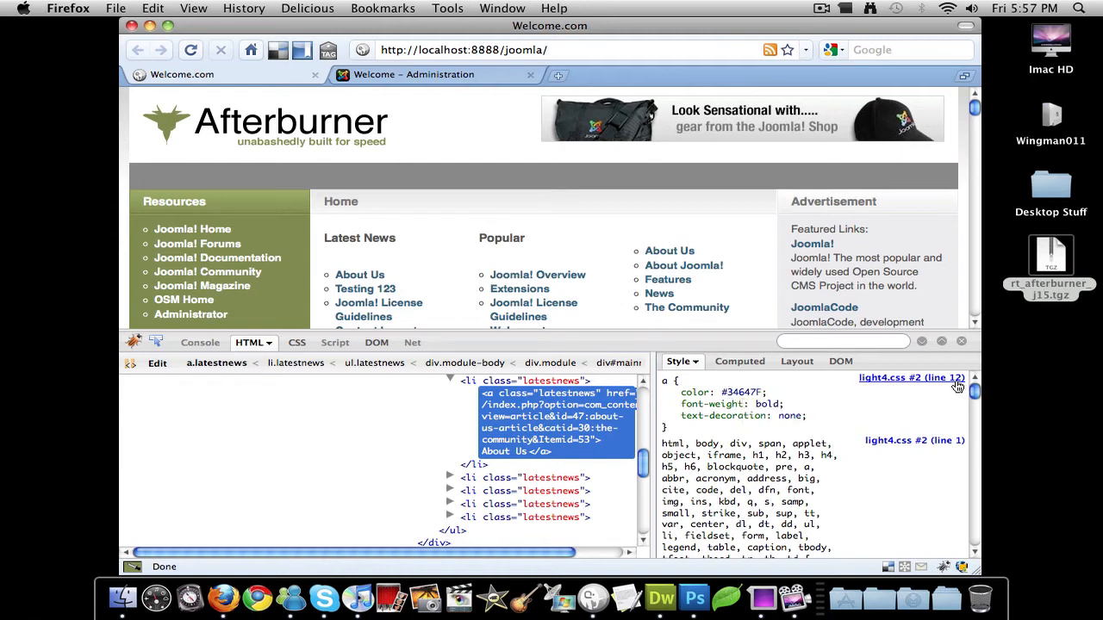
mouse_move(957, 387)
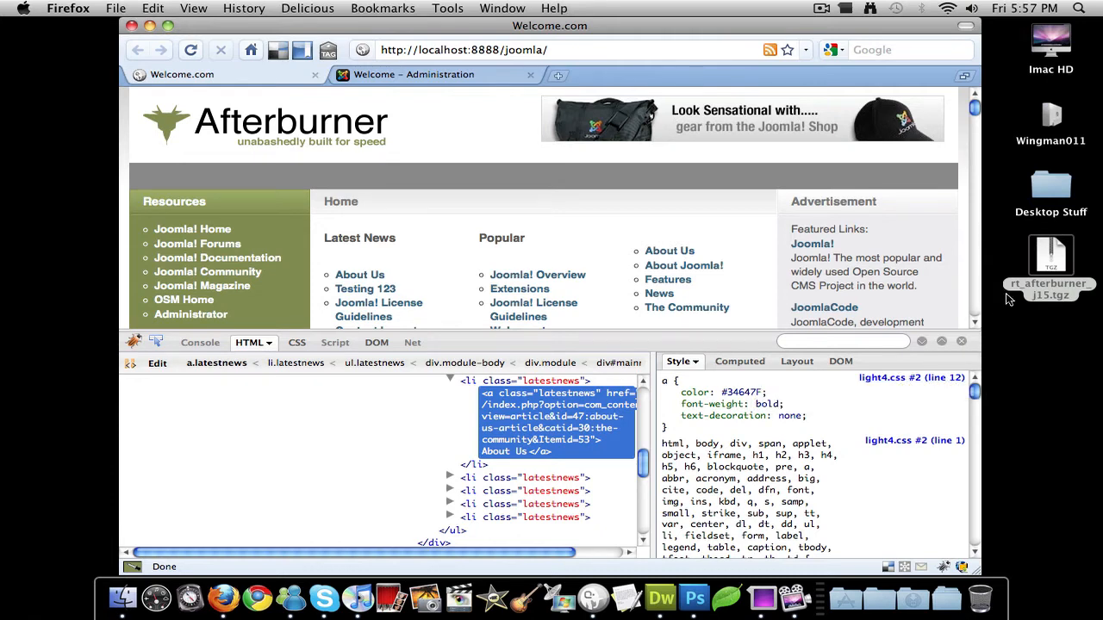
mouse_move(922, 599)
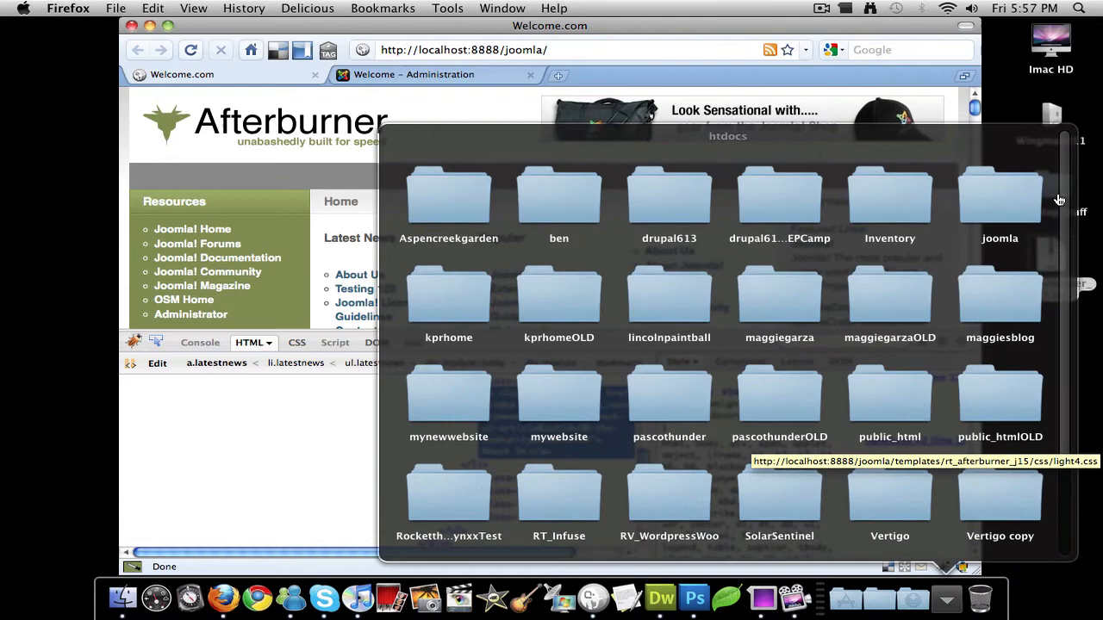
Step: Drill down through joomla, templates and rt_afterburner_j15 into the css folder
double_click(1000, 198)
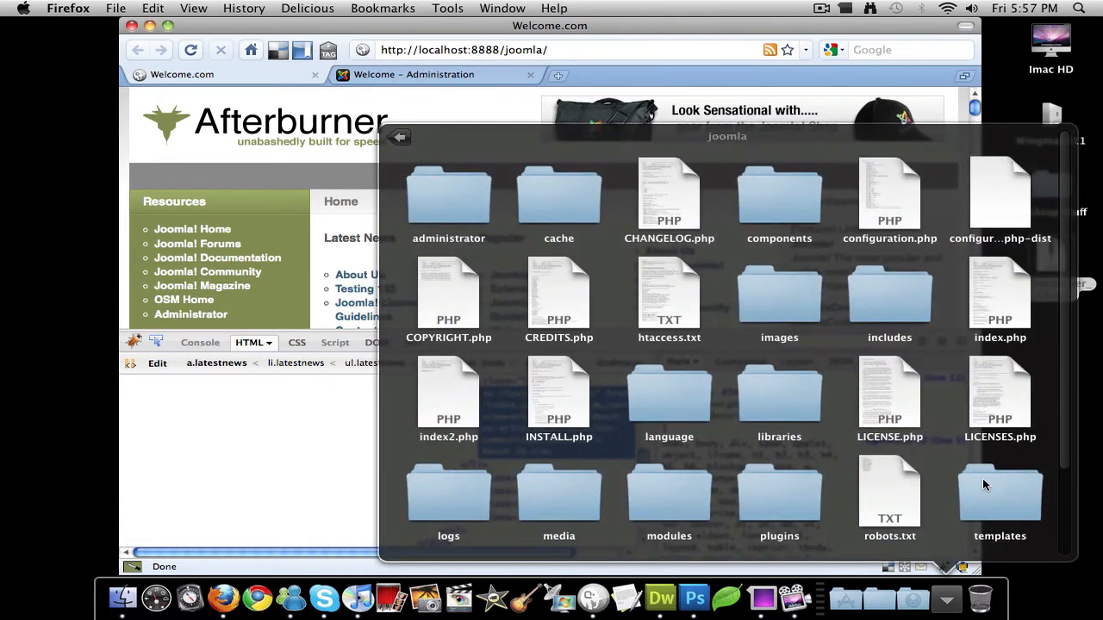
double_click(999, 491)
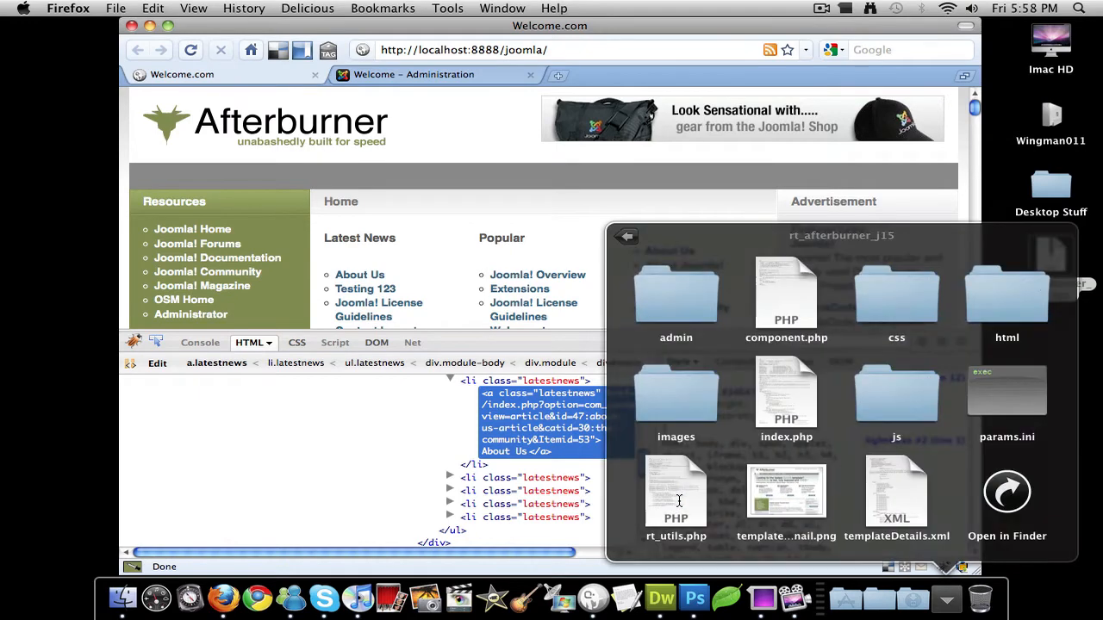
double_click(896, 298)
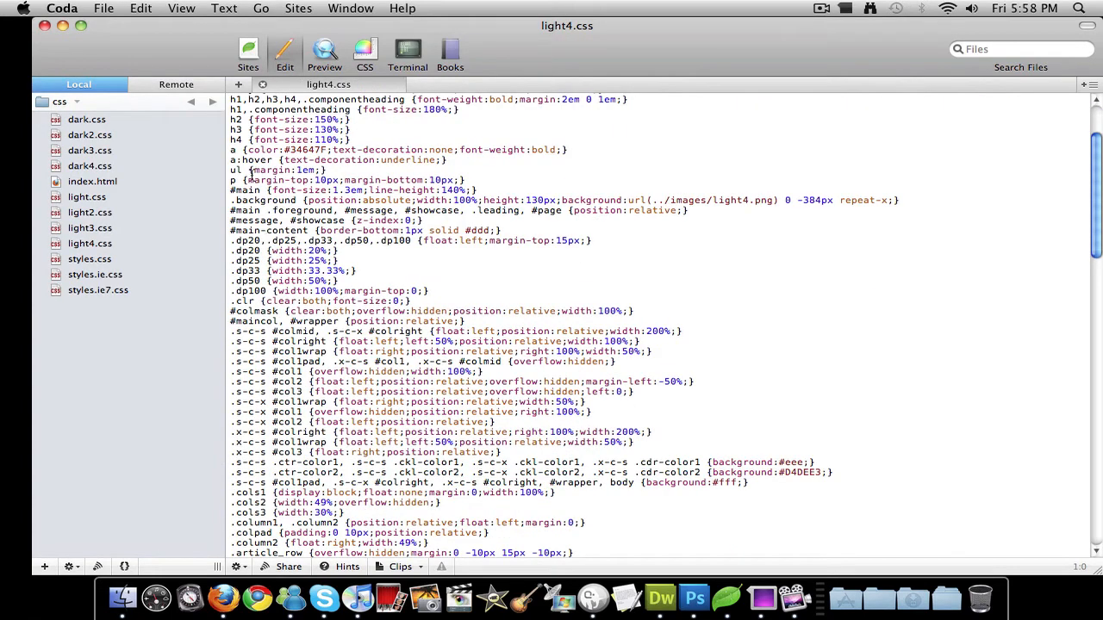
Step: Change the line 12 link colour in light4.css from #34647F to #7f8c51 and save
click(181, 8)
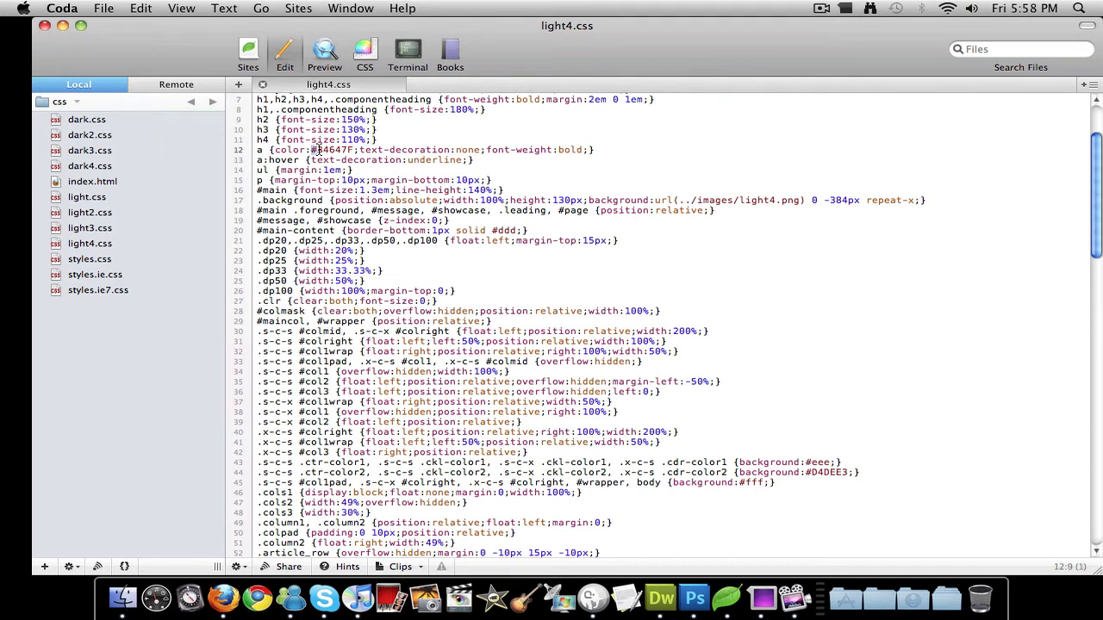
double_click(338, 149)
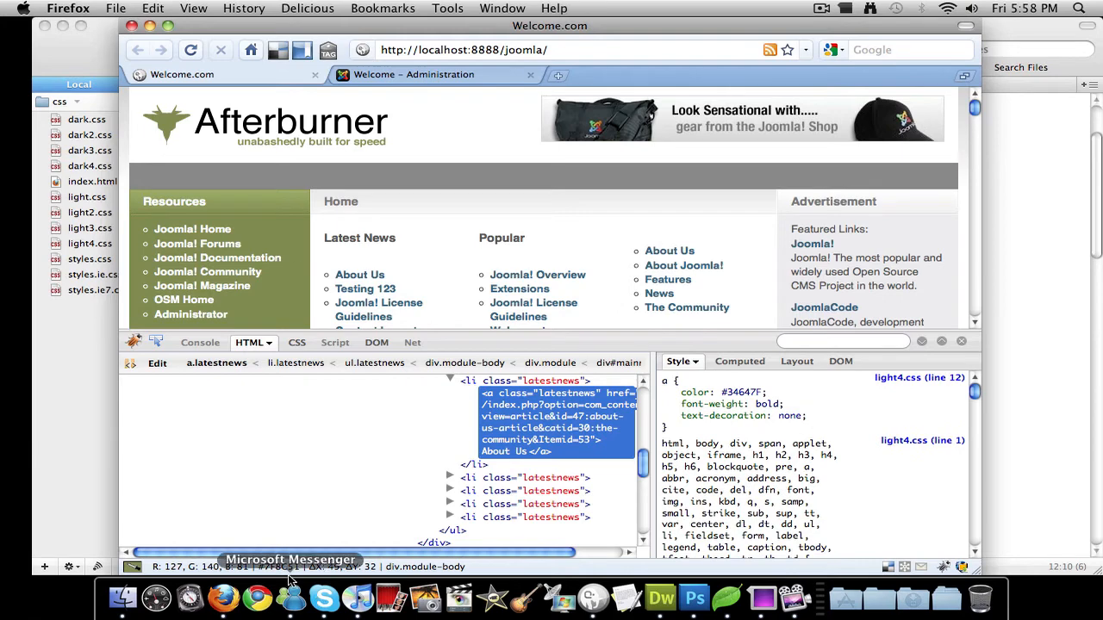
mouse_move(101, 483)
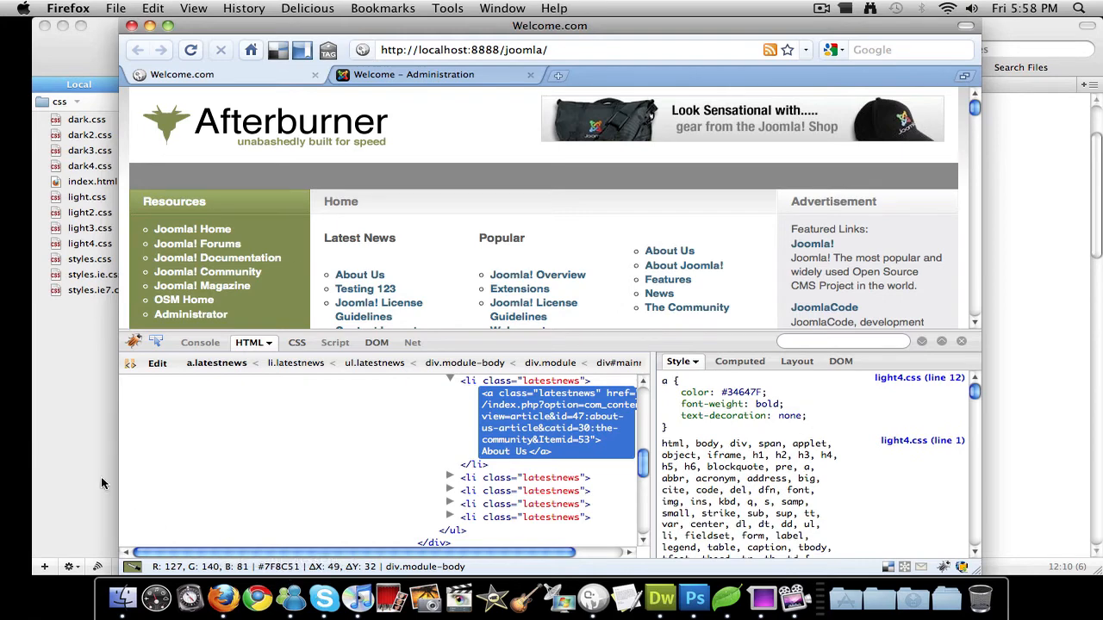
click(128, 596)
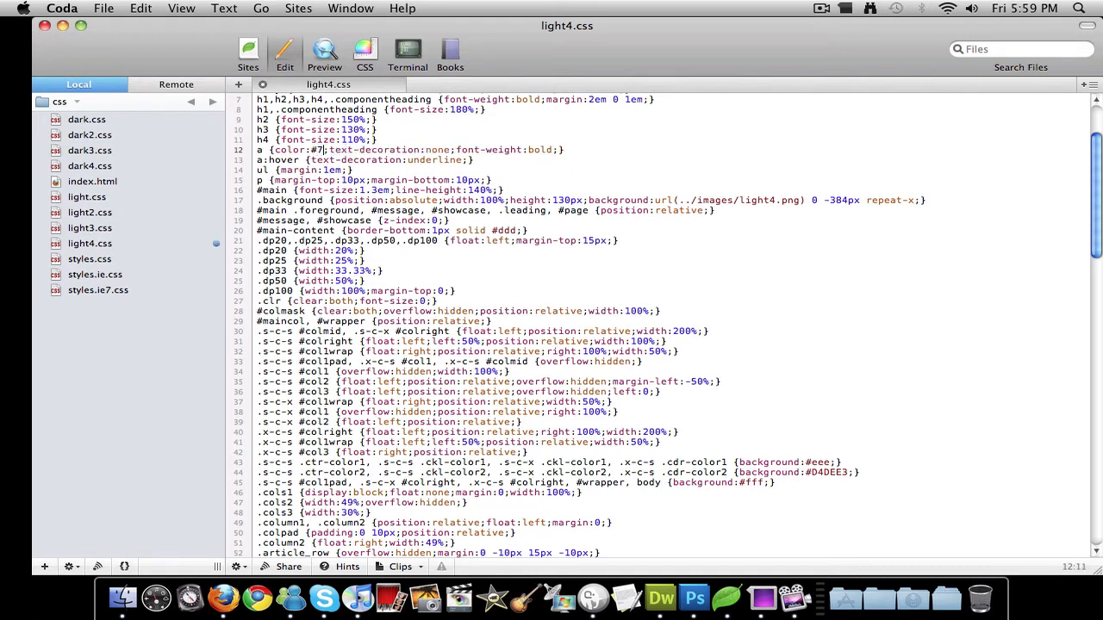
text(f8c5)
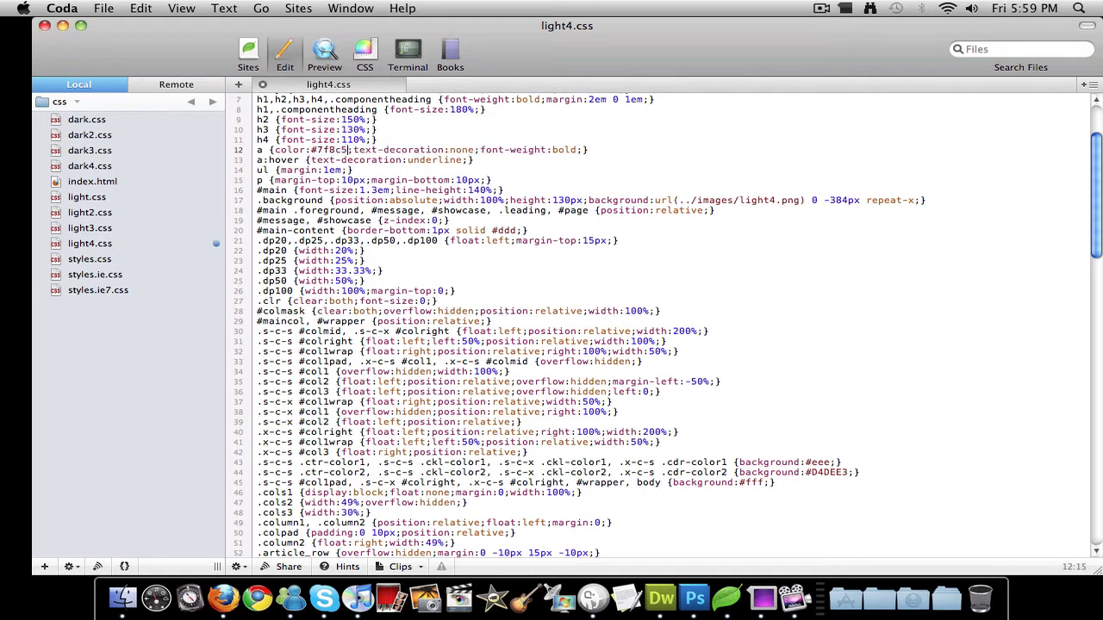
click(103, 8)
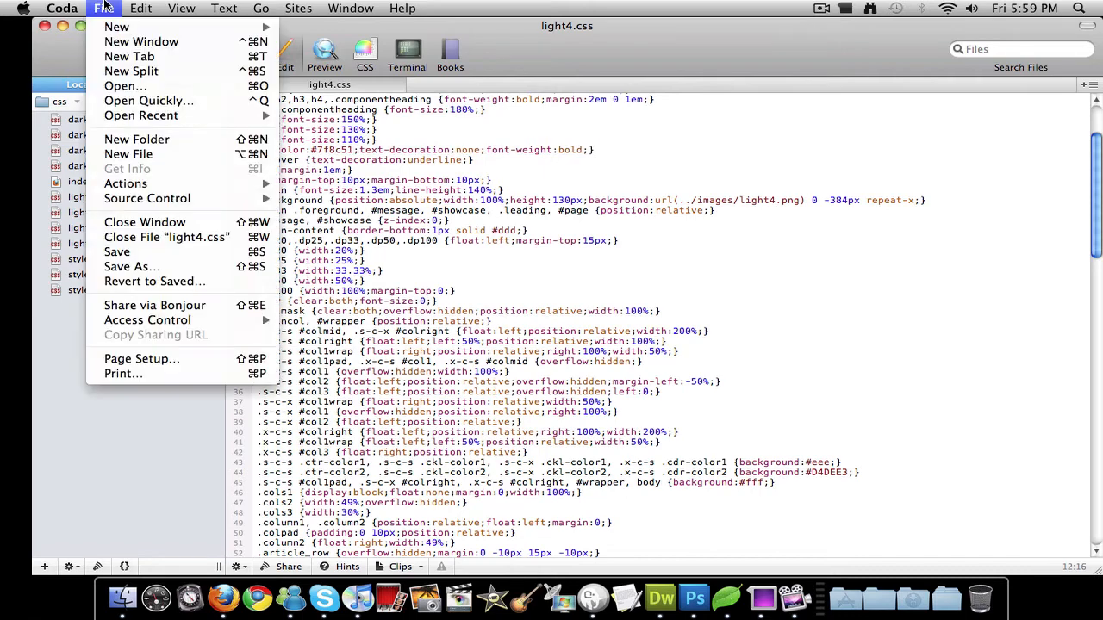
mouse_move(116, 252)
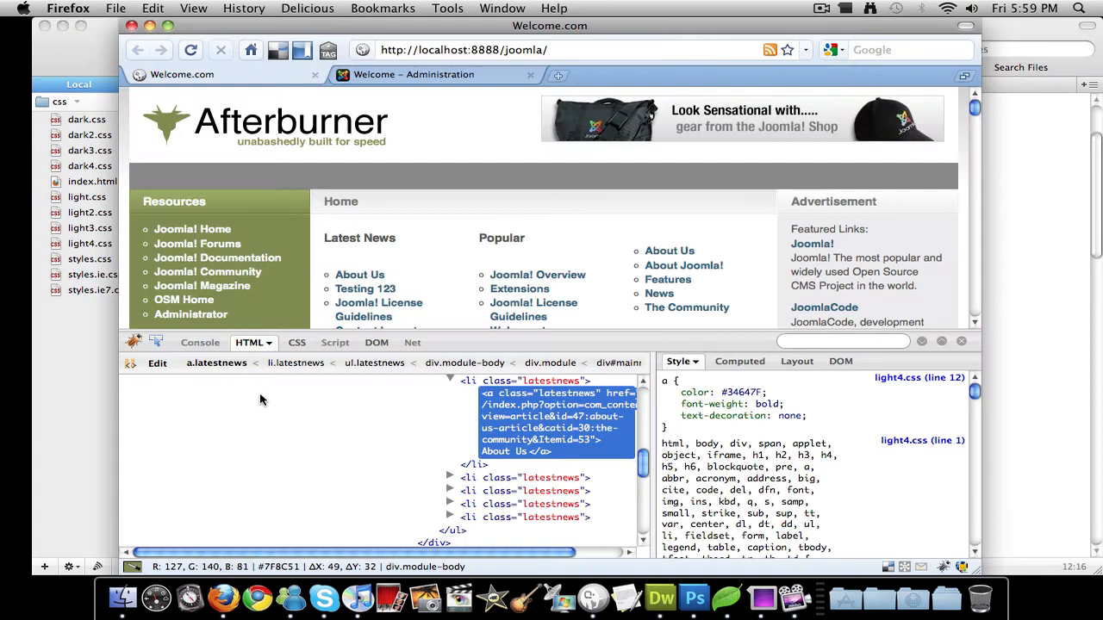
click(193, 49)
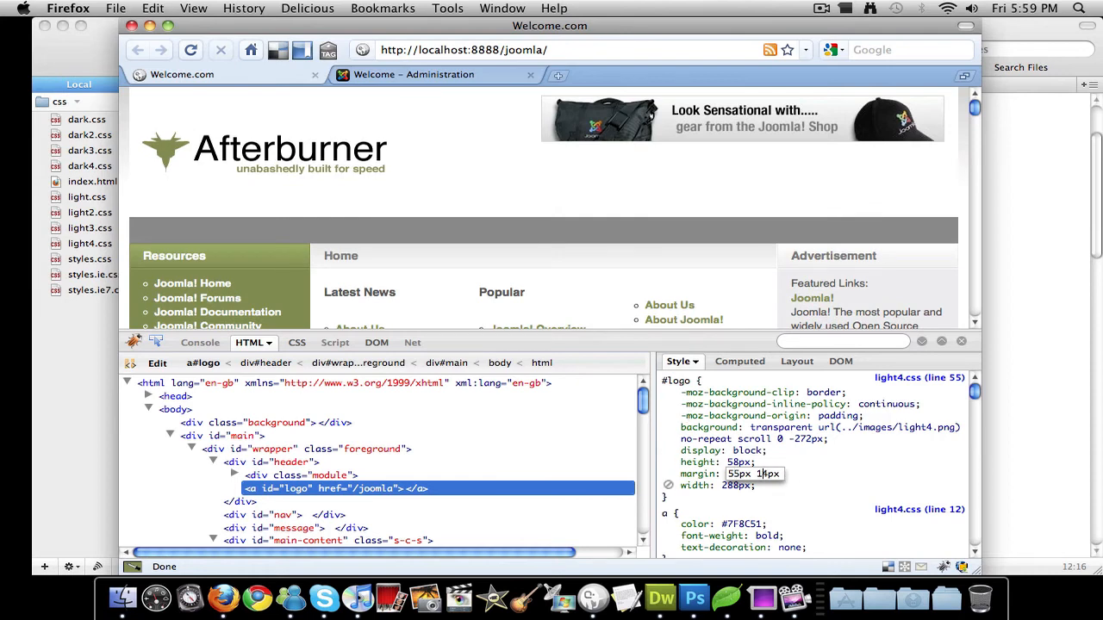
Step: Edit the #logo margin in Firebug's Style pane to 55px 32px
text(1px)
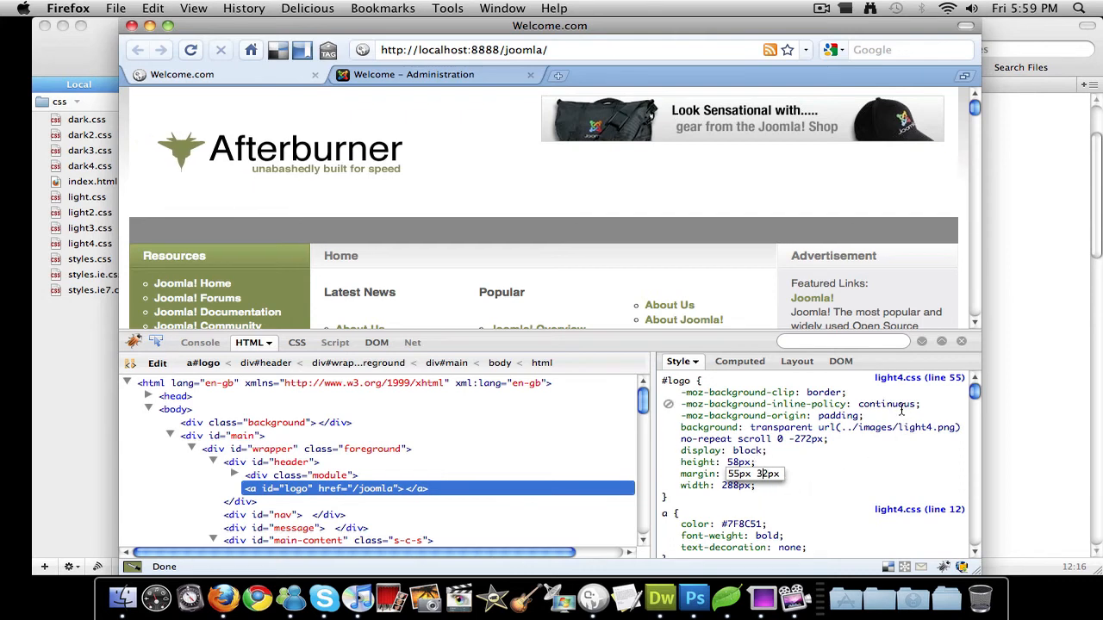
mouse_move(908, 383)
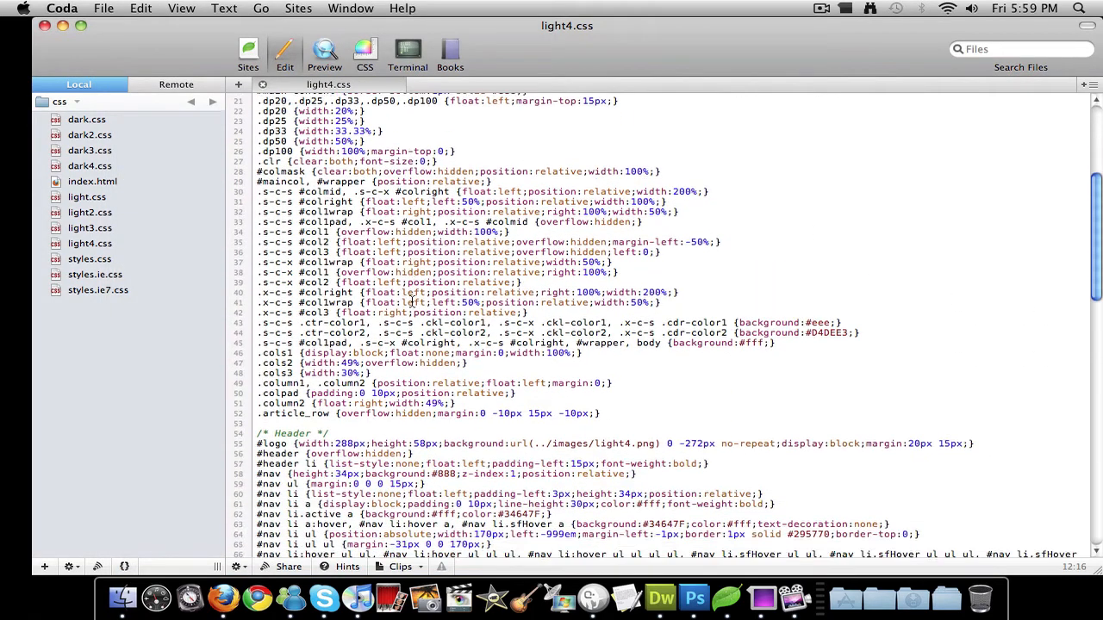
Step: Scroll light4.css down to the Header's #logo rule with margin 20px 15px
scroll(down, 3)
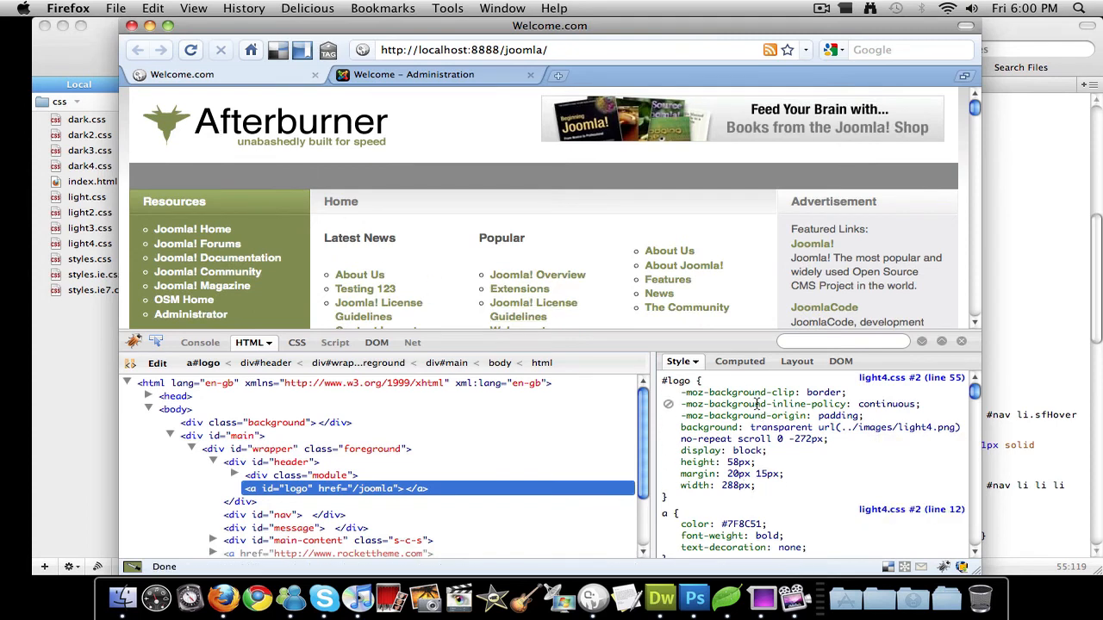
mouse_move(728, 415)
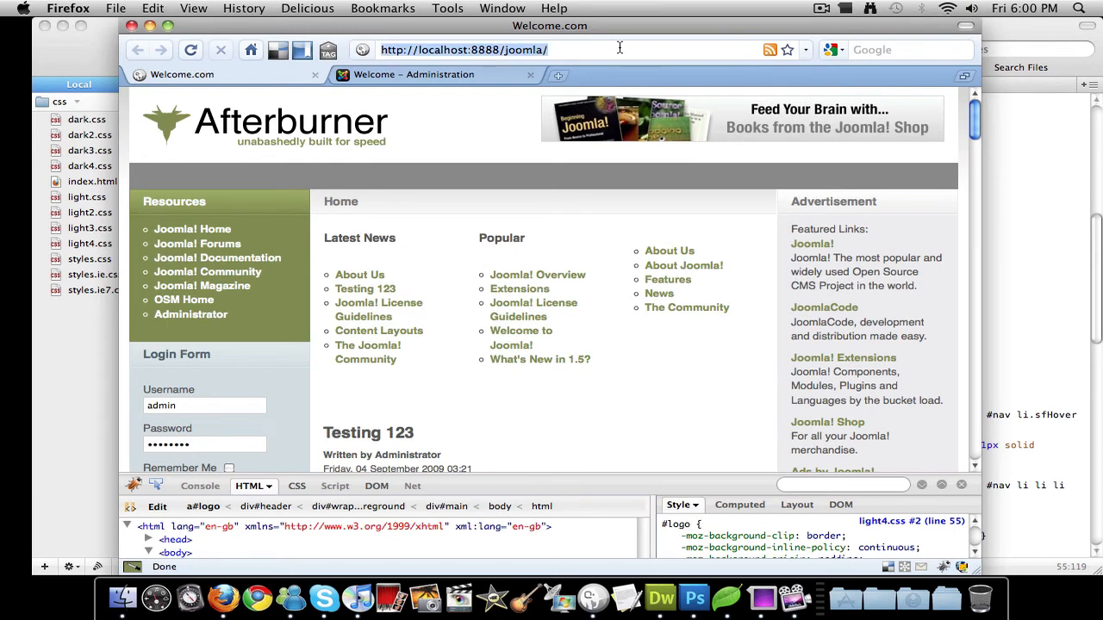
Step: Navigate the first Firefox tab from the Joomla site to google.com
text(google.com/)
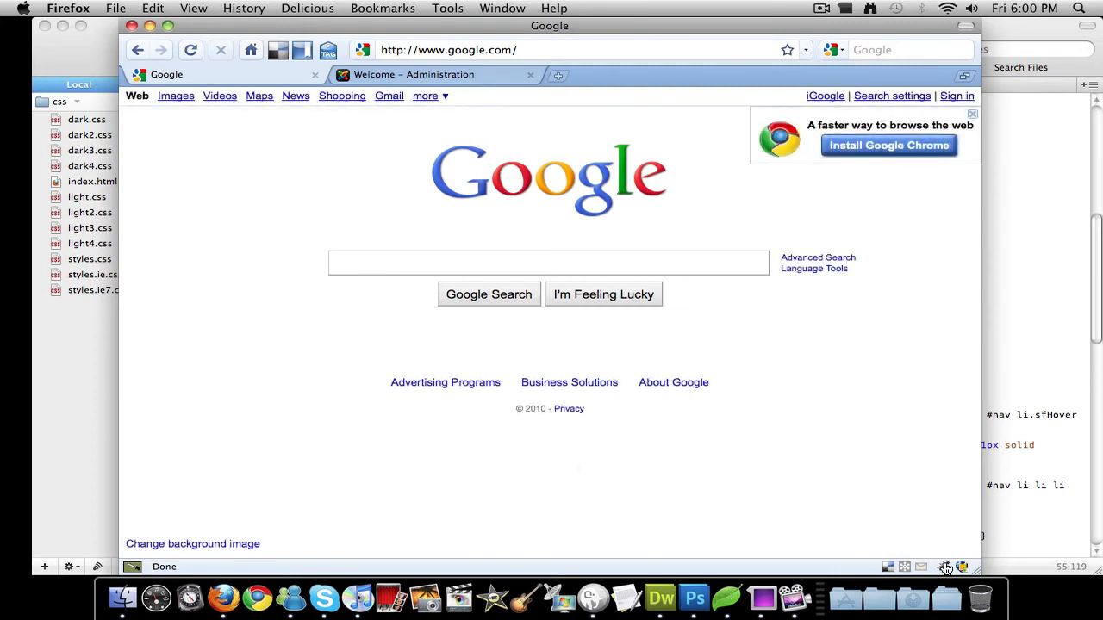
Step: Inspect Google's search button in Firebug and change its value to 'John Doe'
click(945, 567)
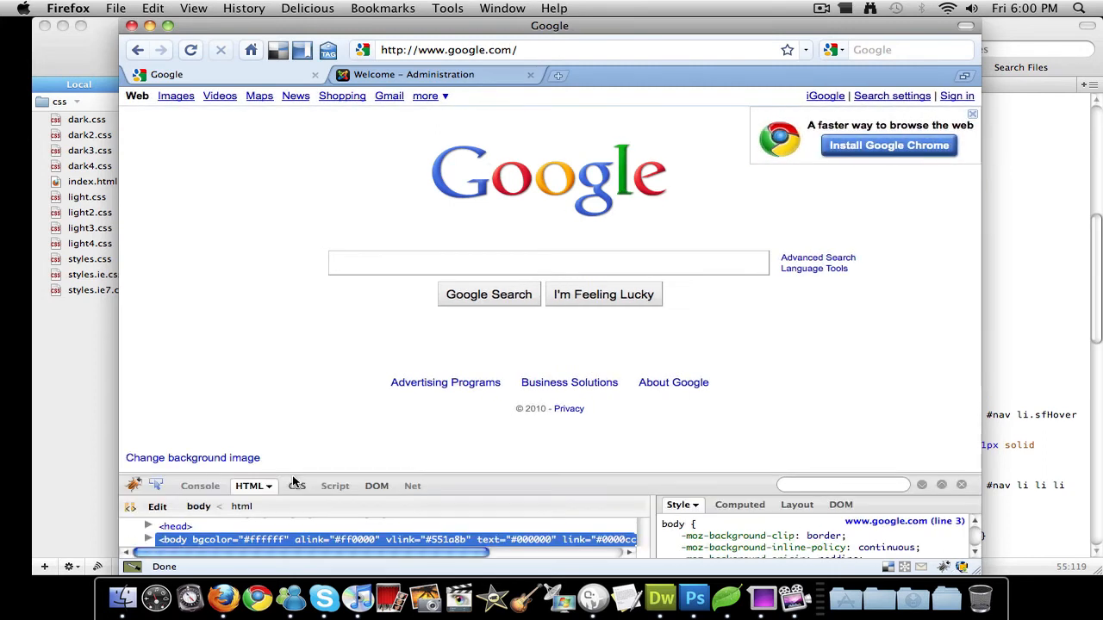
click(488, 294)
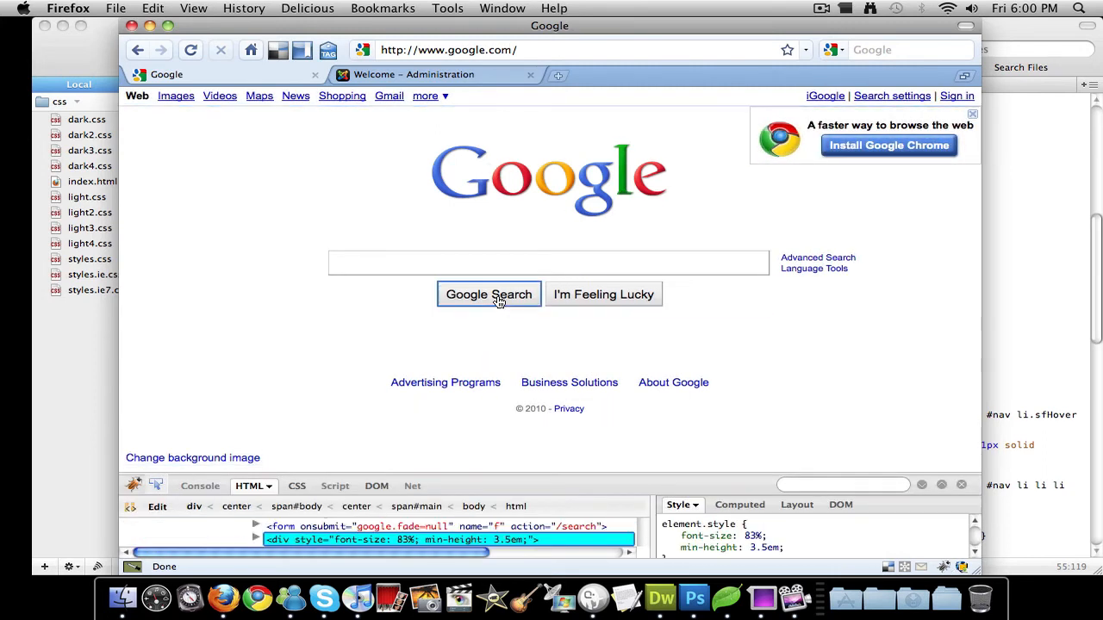
click(489, 294)
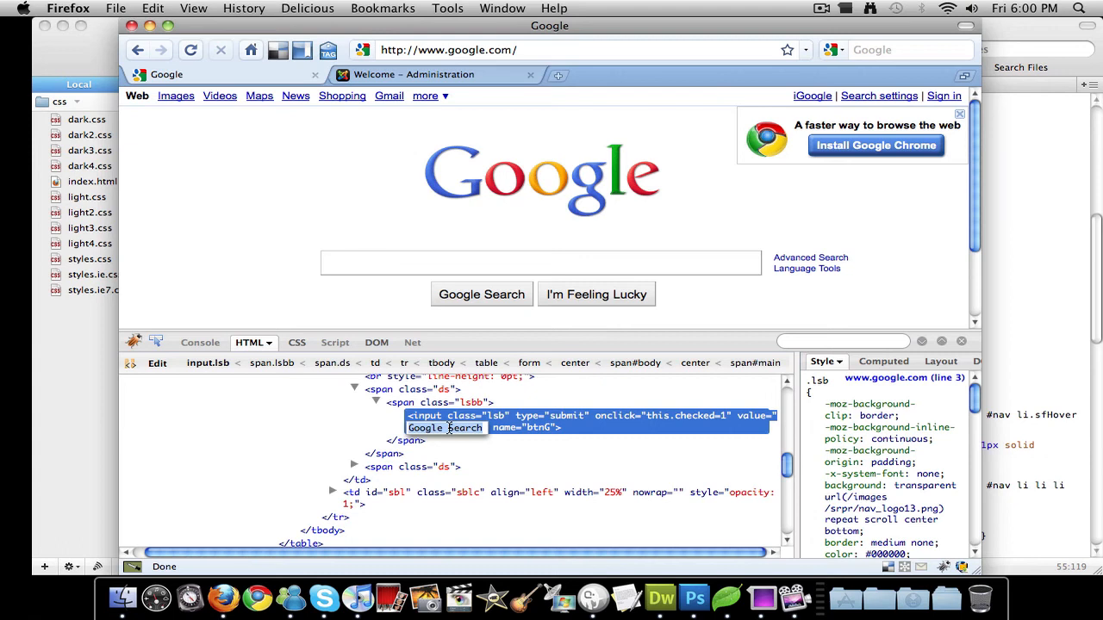
text(The cat in the hat)
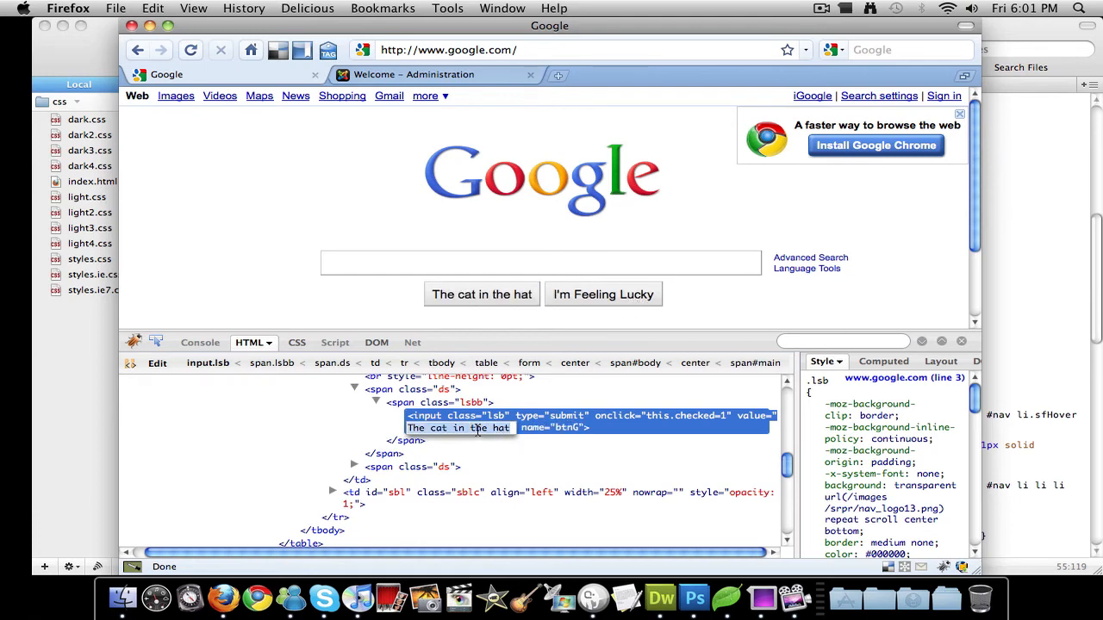
text(John Doe)
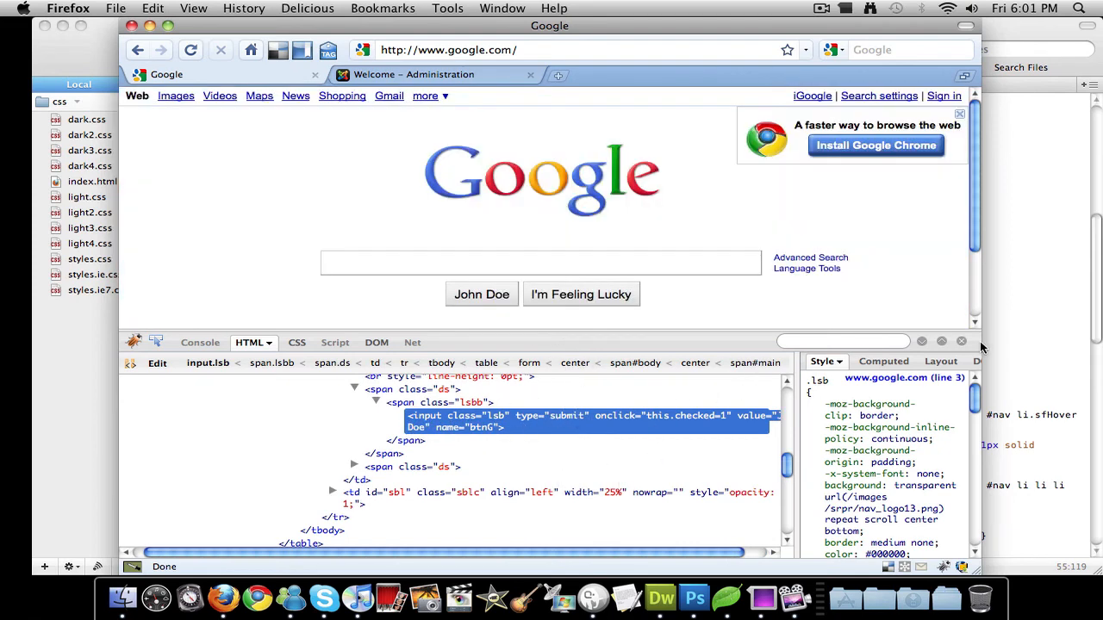
Step: Close the Firebug panel, leaving Google's button labelled 'John Doe'
click(960, 340)
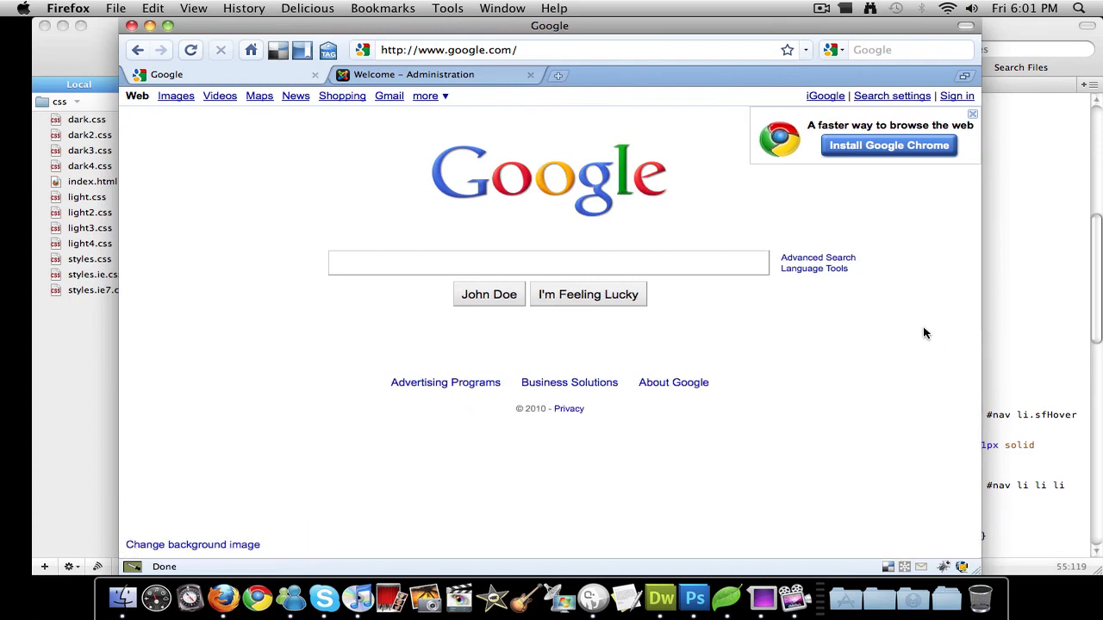
mouse_move(510, 299)
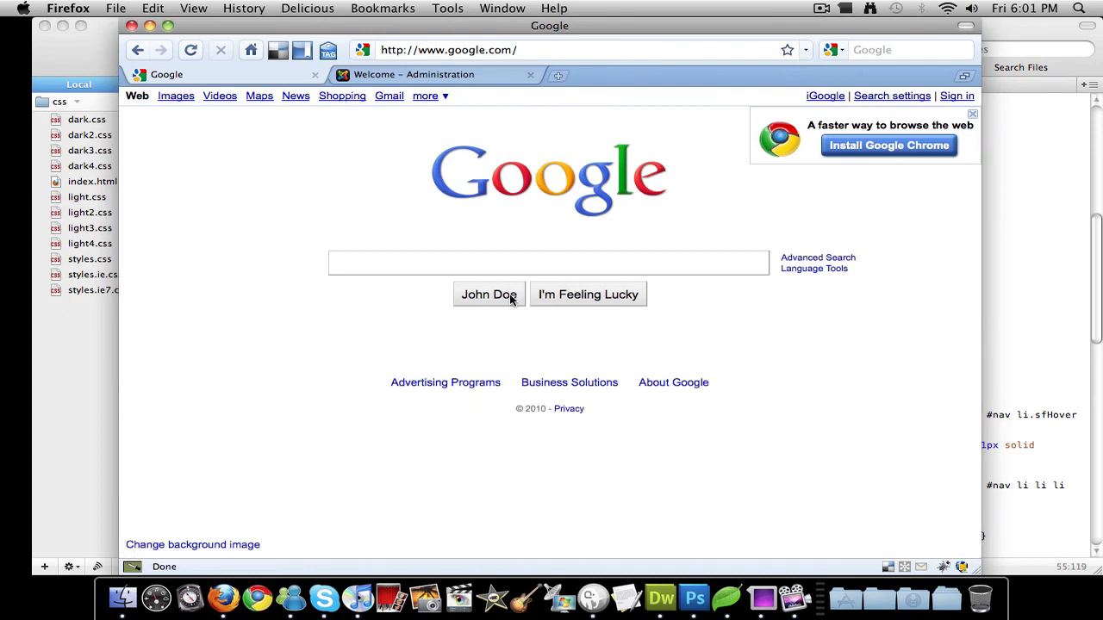